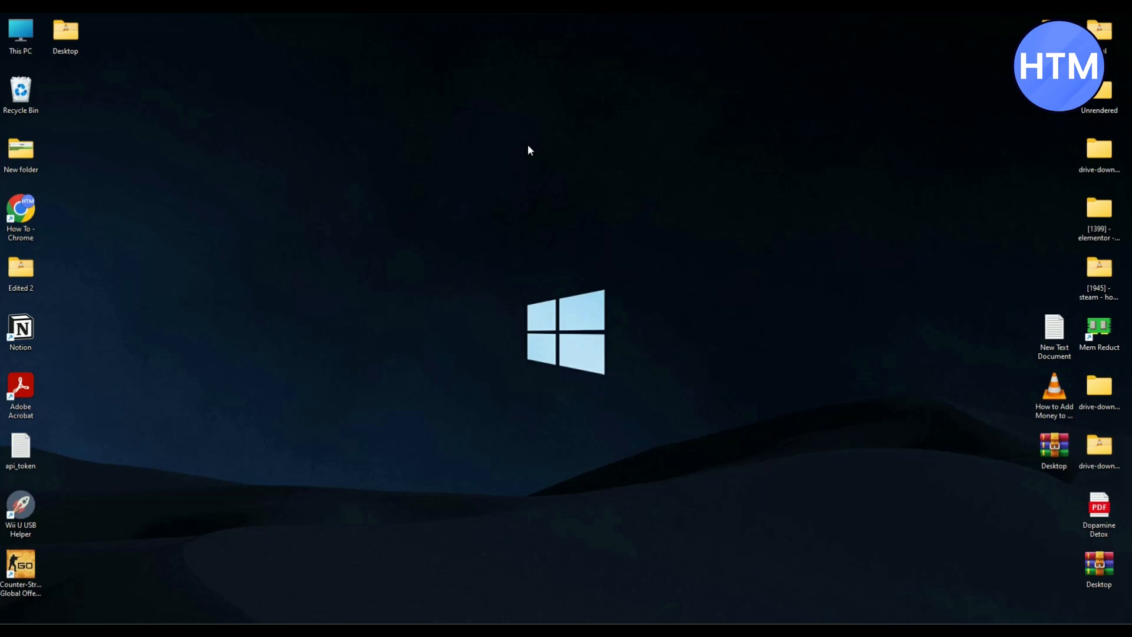
pyautogui.moveTo(647, 414)
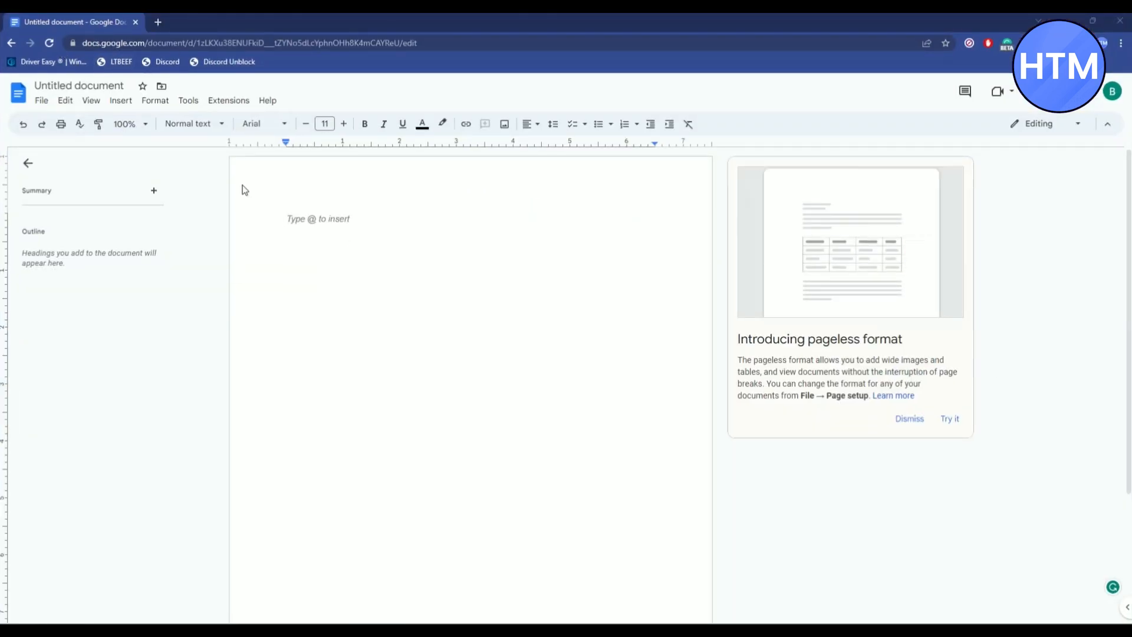
# Search the add-on marketplace for 'ChatGPT for Sheets and Docs' via Extensions > Add-ons.
pyautogui.click(227, 100)
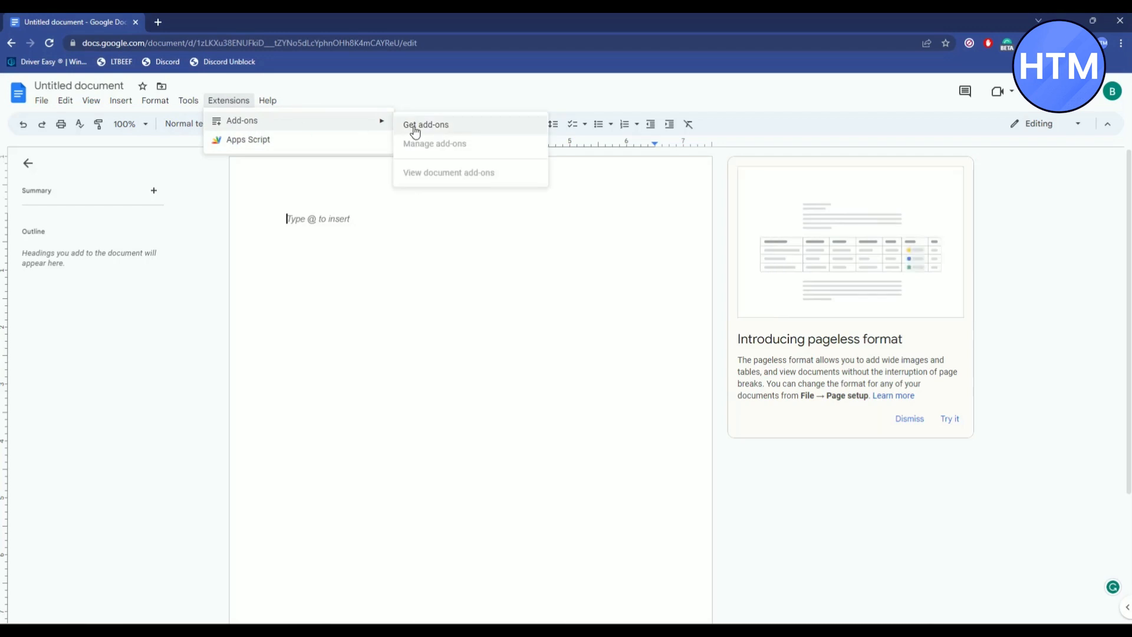
pyautogui.click(426, 124)
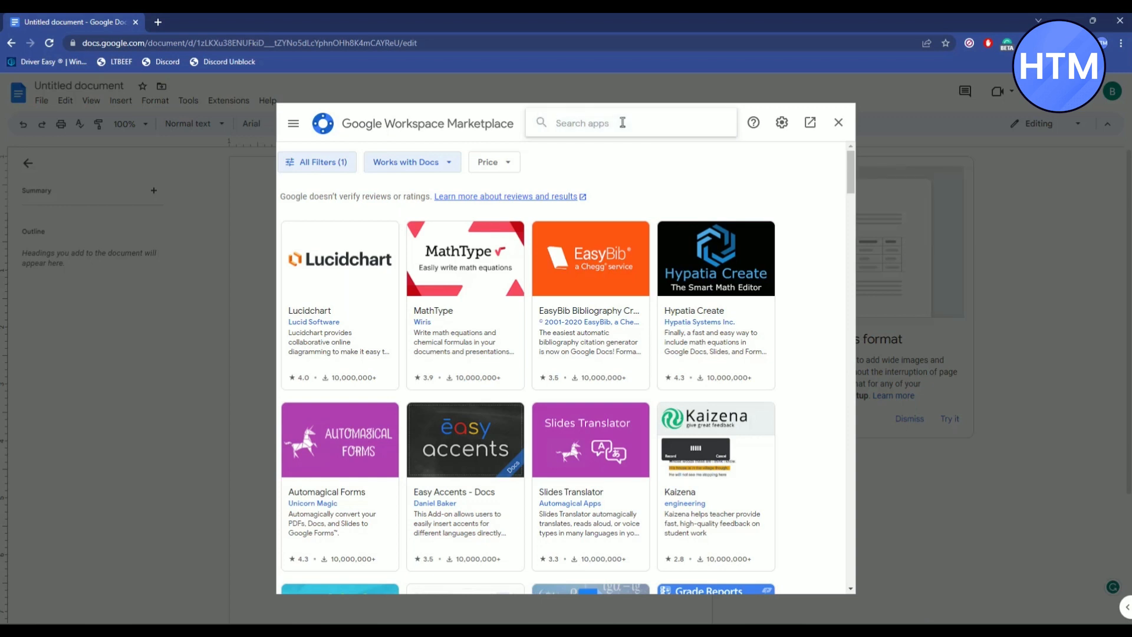
pyautogui.write('chatgpt for')
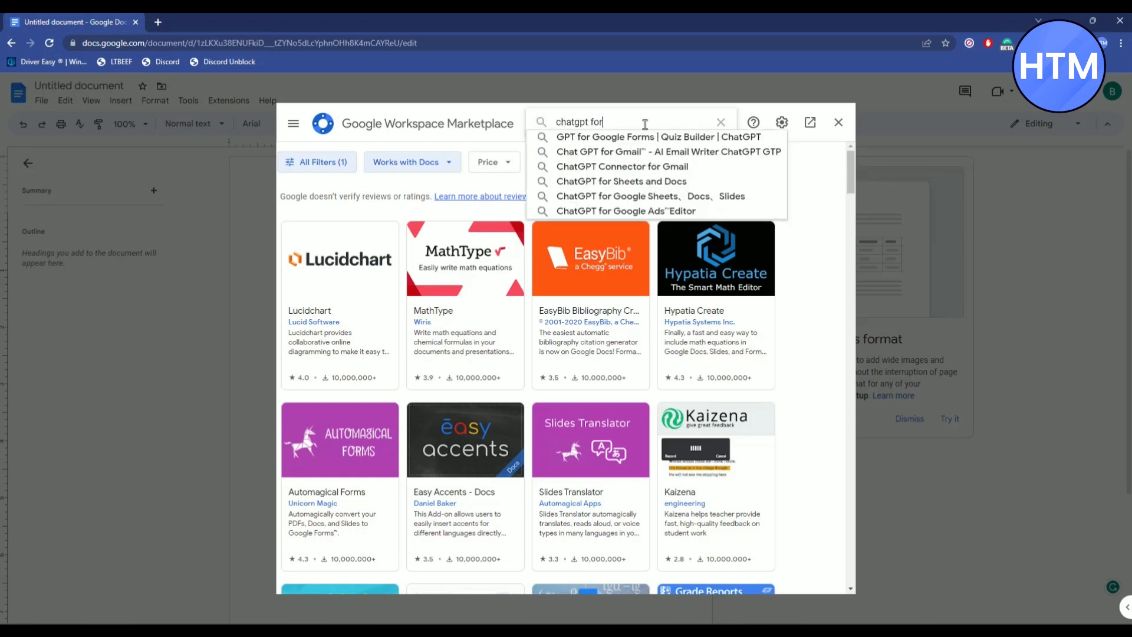
pyautogui.moveTo(632, 187)
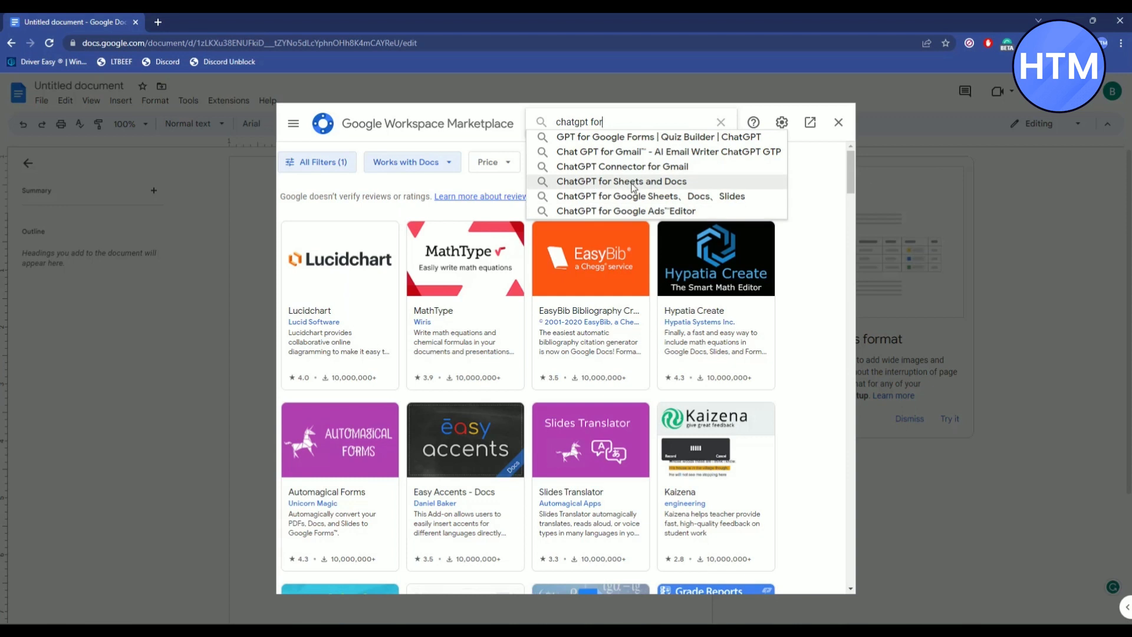
pyautogui.click(622, 182)
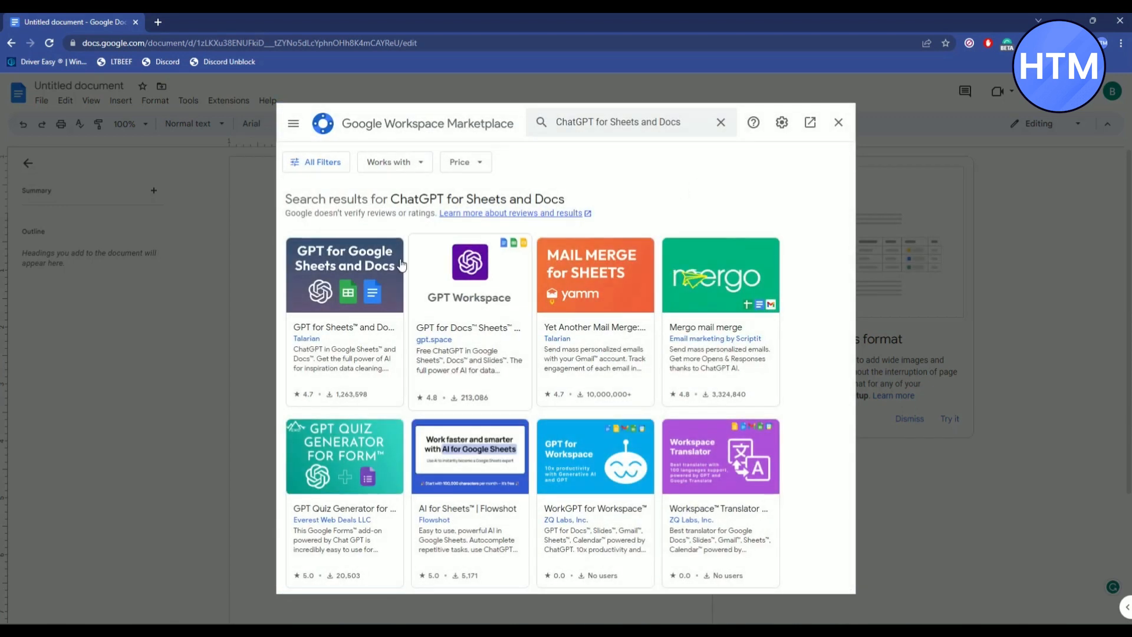
# Start installing GPT for Sheets and Docs from its listing and continue to the account access request.
pyautogui.click(344, 275)
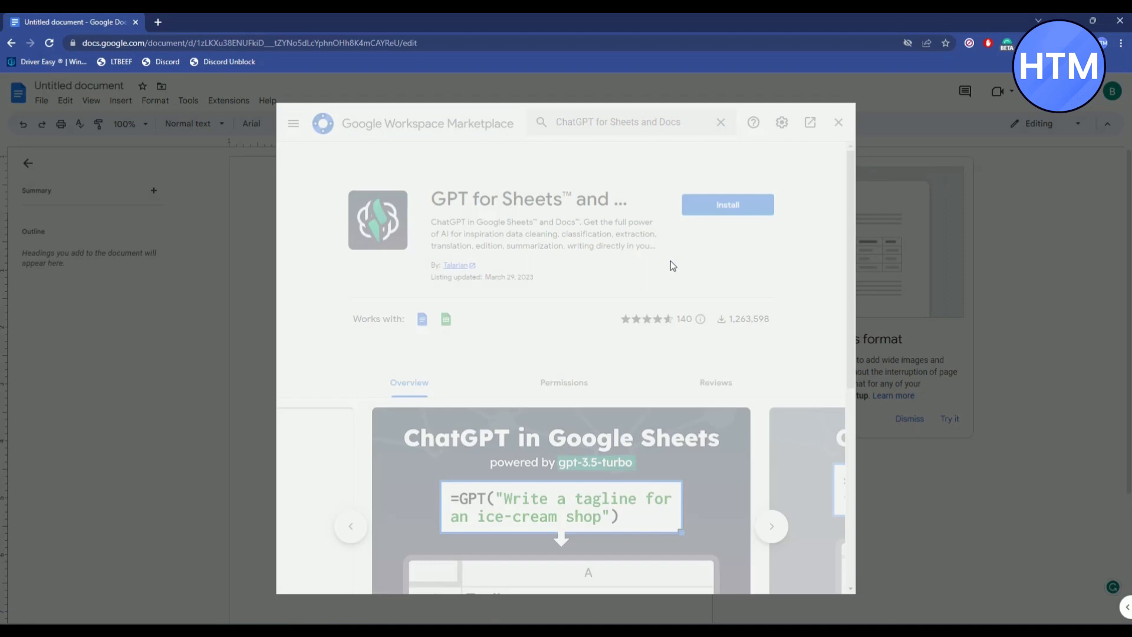
pyautogui.click(728, 204)
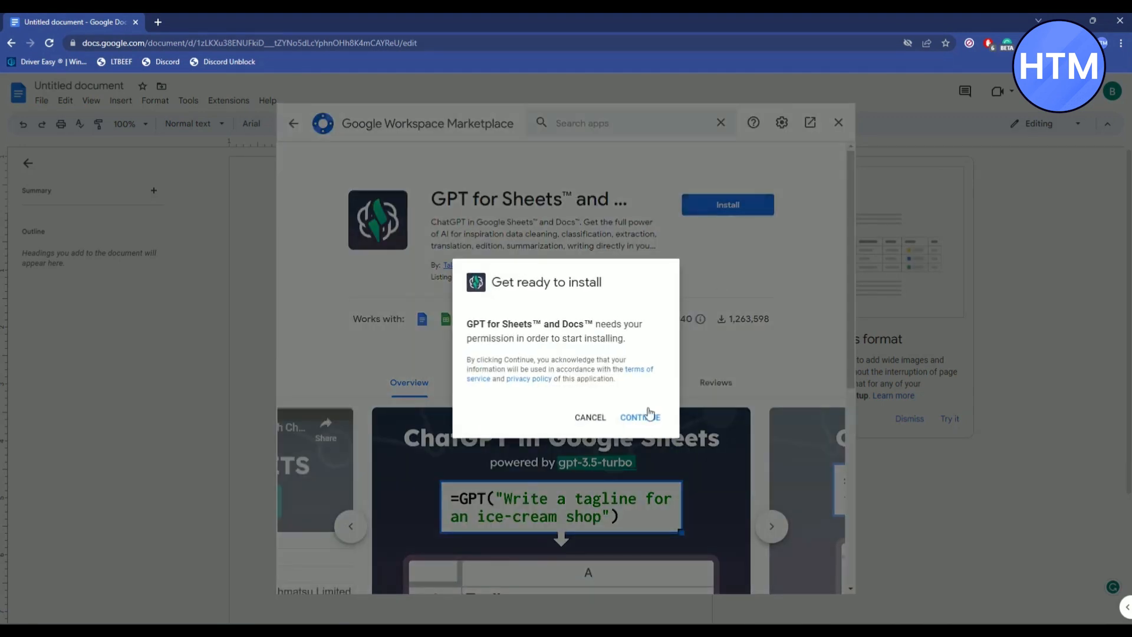
pyautogui.click(638, 418)
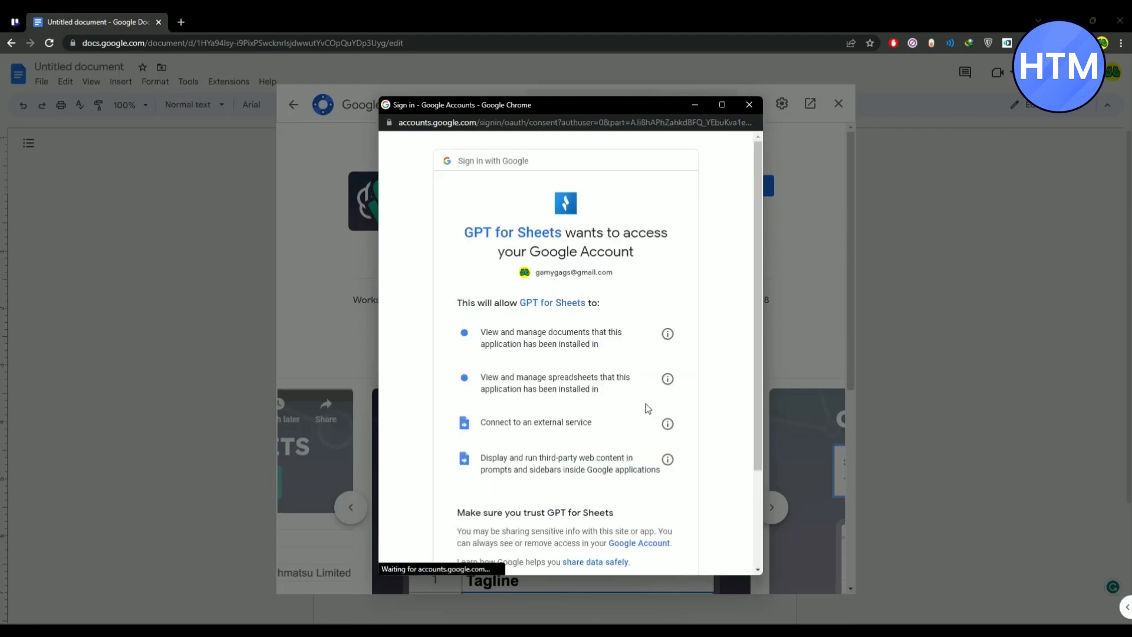
# Allow GPT for Sheets access to the Google account in the consent window.
pyautogui.scroll(-3)
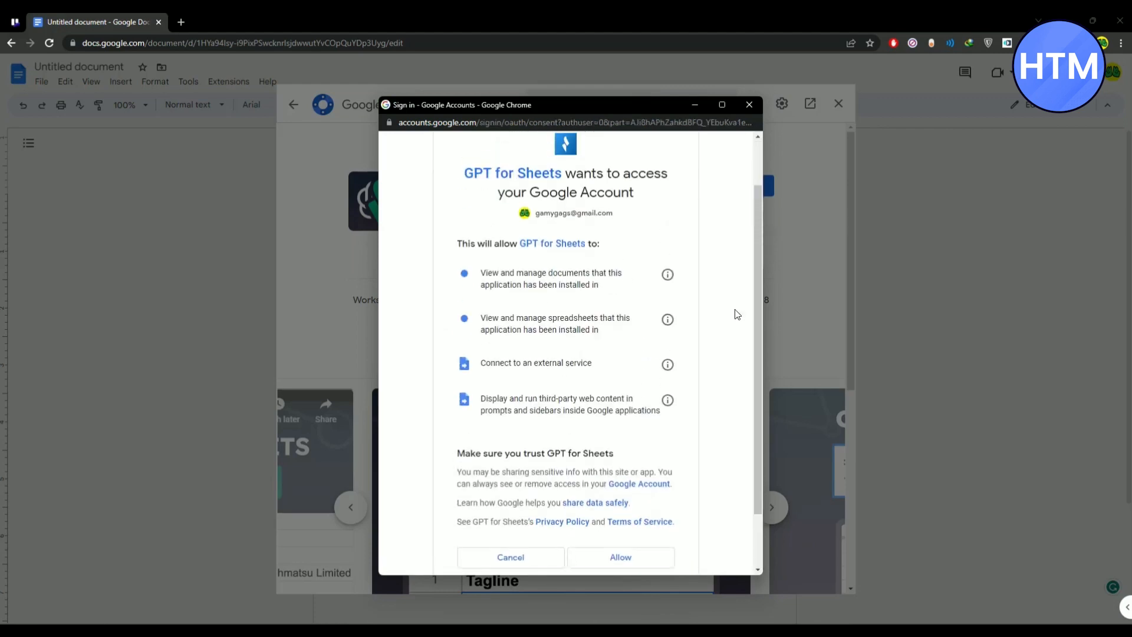
pyautogui.moveTo(683, 330)
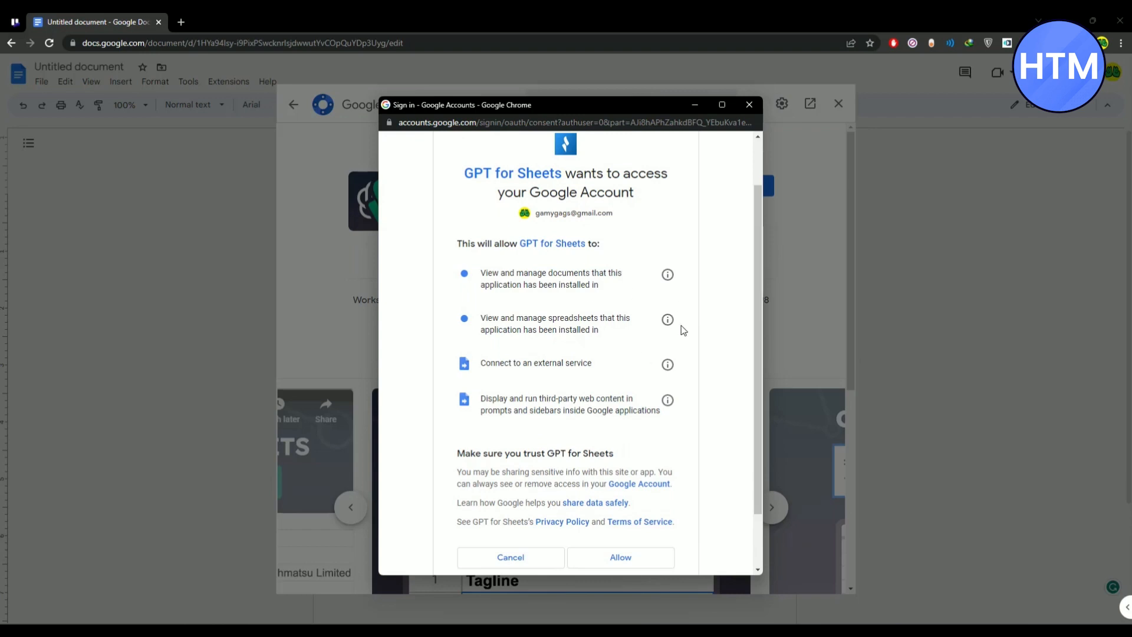
pyautogui.scroll(-3)
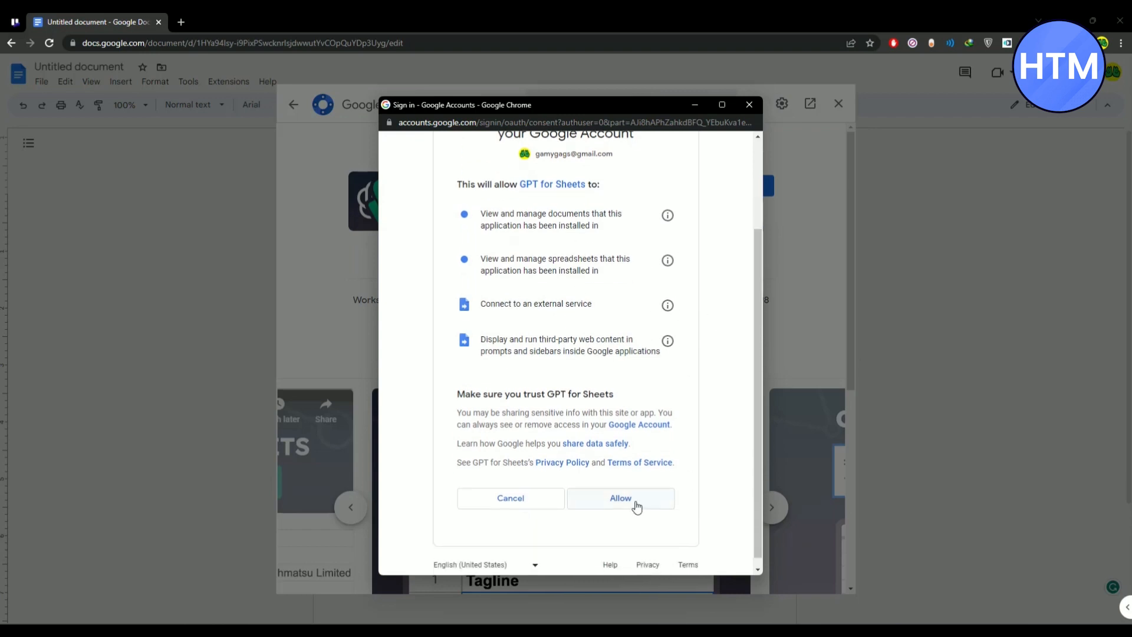
pyautogui.click(619, 498)
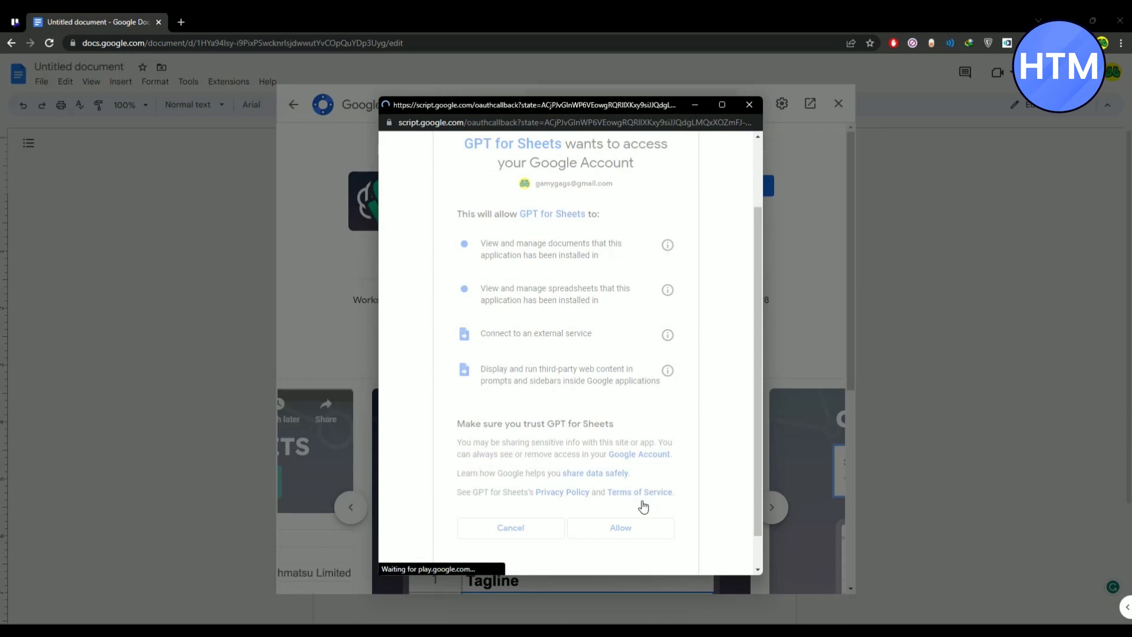
# Finish the installation walkthrough and close the Marketplace to return to the blank document.
pyautogui.click(619, 528)
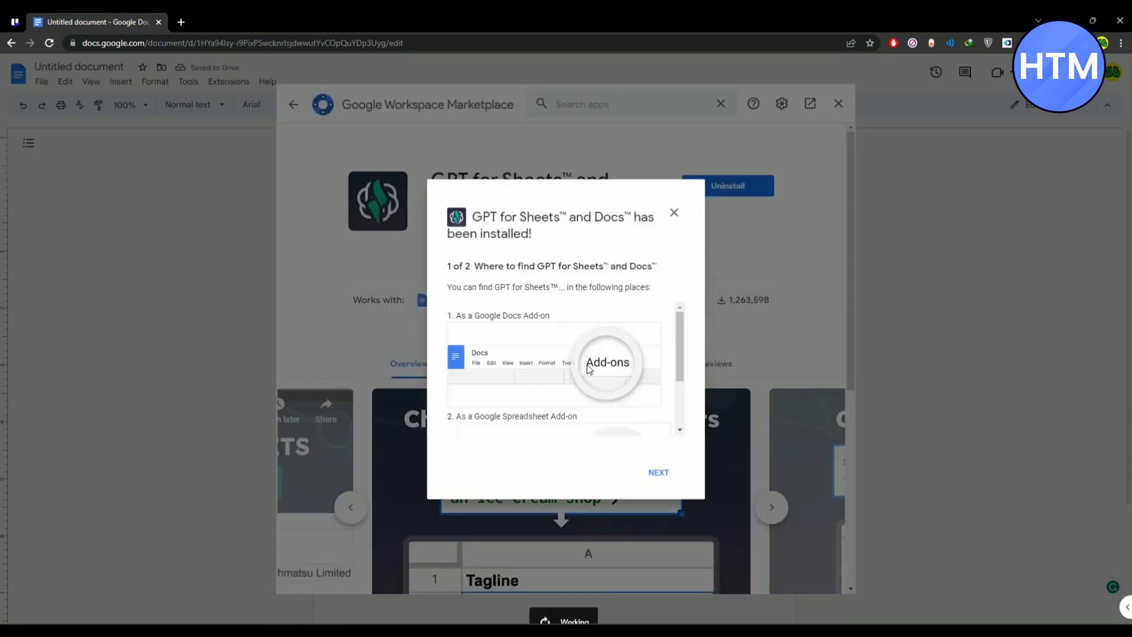
pyautogui.click(657, 472)
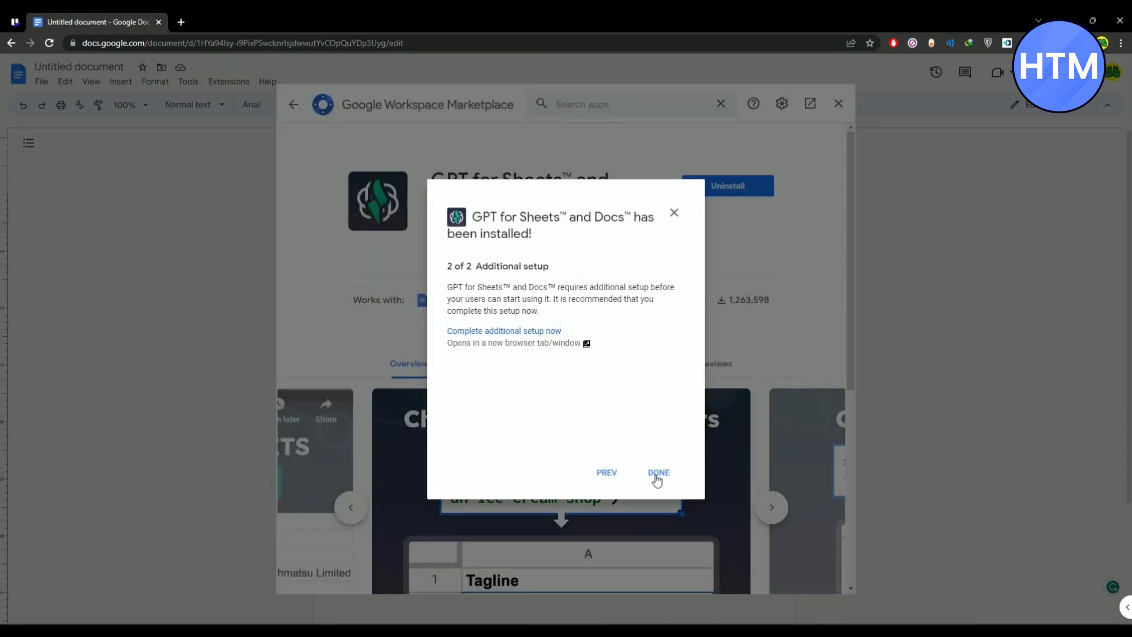
pyautogui.click(658, 472)
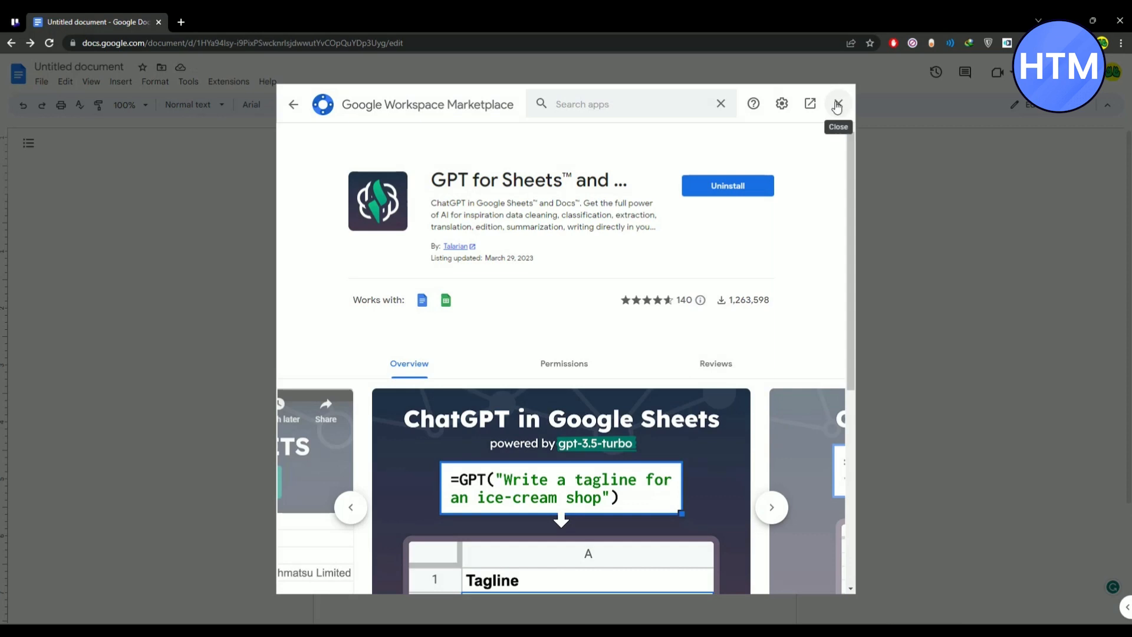
pyautogui.click(836, 104)
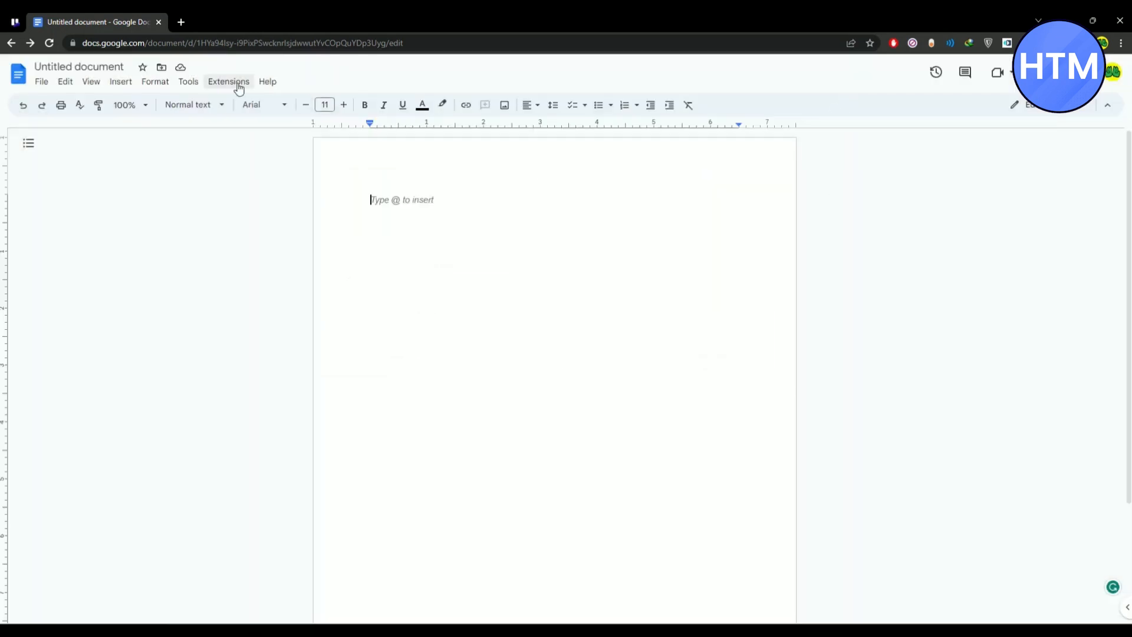
# Launch the GPT for Sheets and Docs sidebar from the Extensions menu.
pyautogui.click(228, 81)
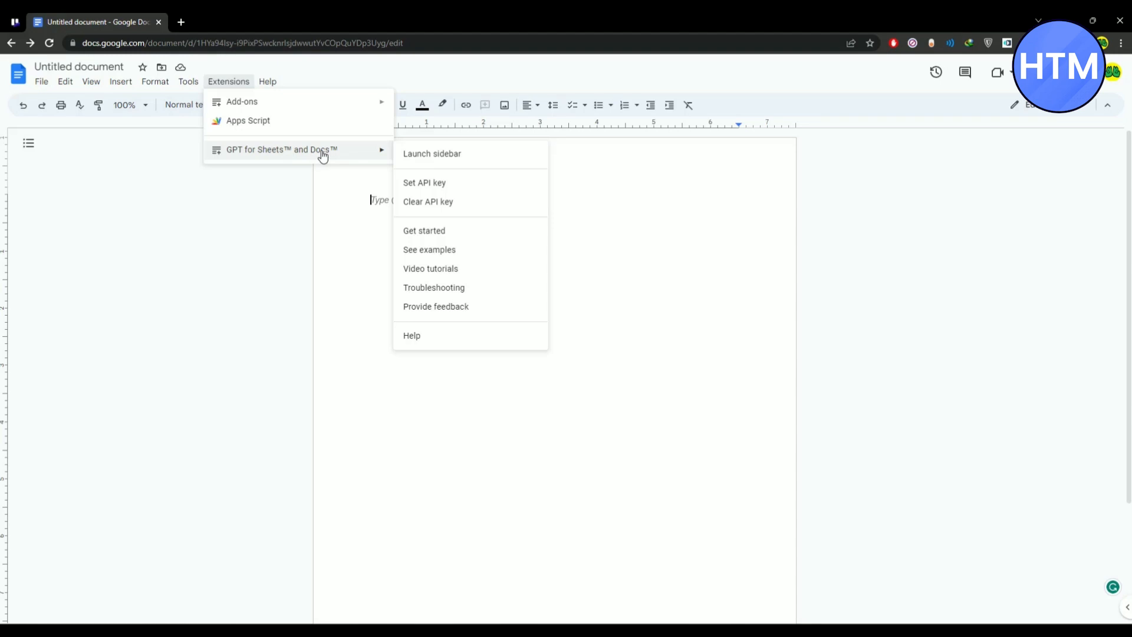
pyautogui.moveTo(453, 157)
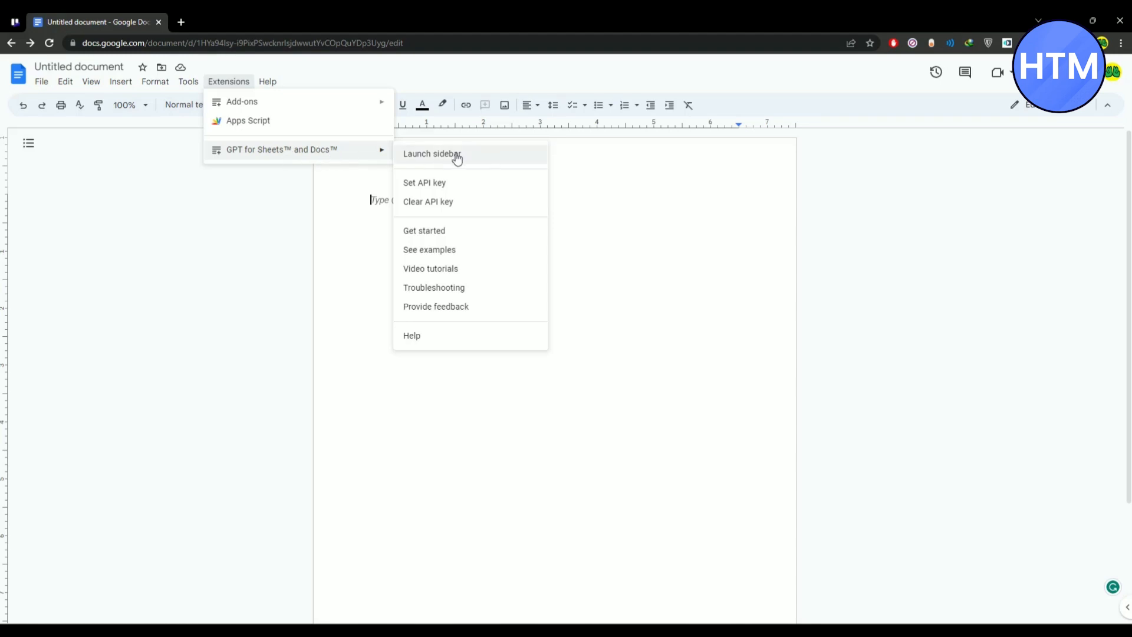
pyautogui.moveTo(474, 158)
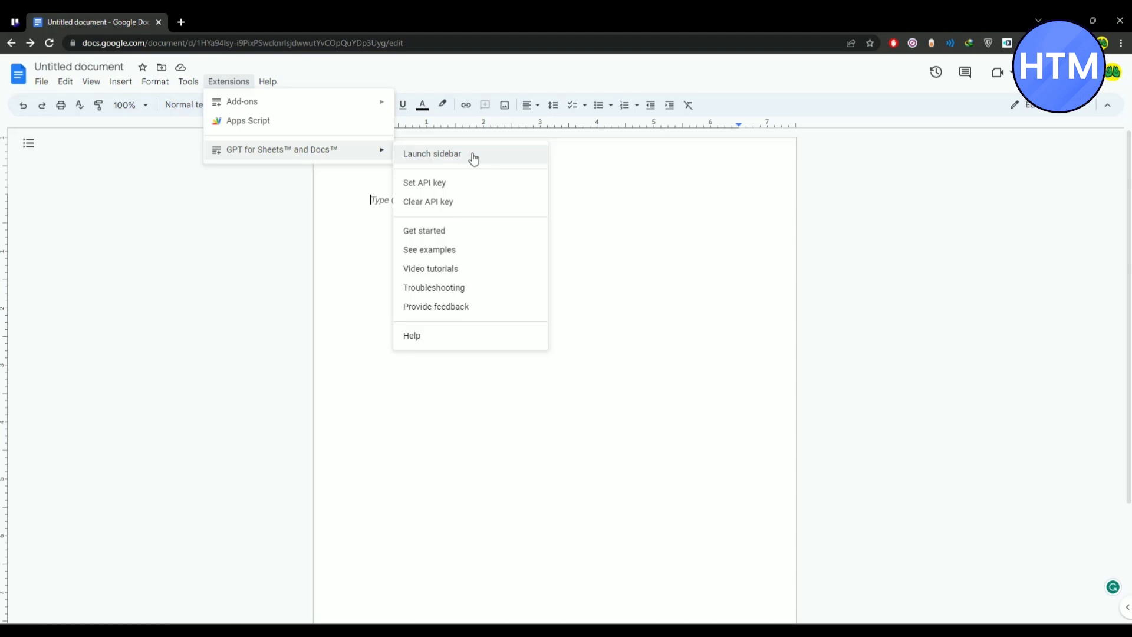
pyautogui.moveTo(431, 159)
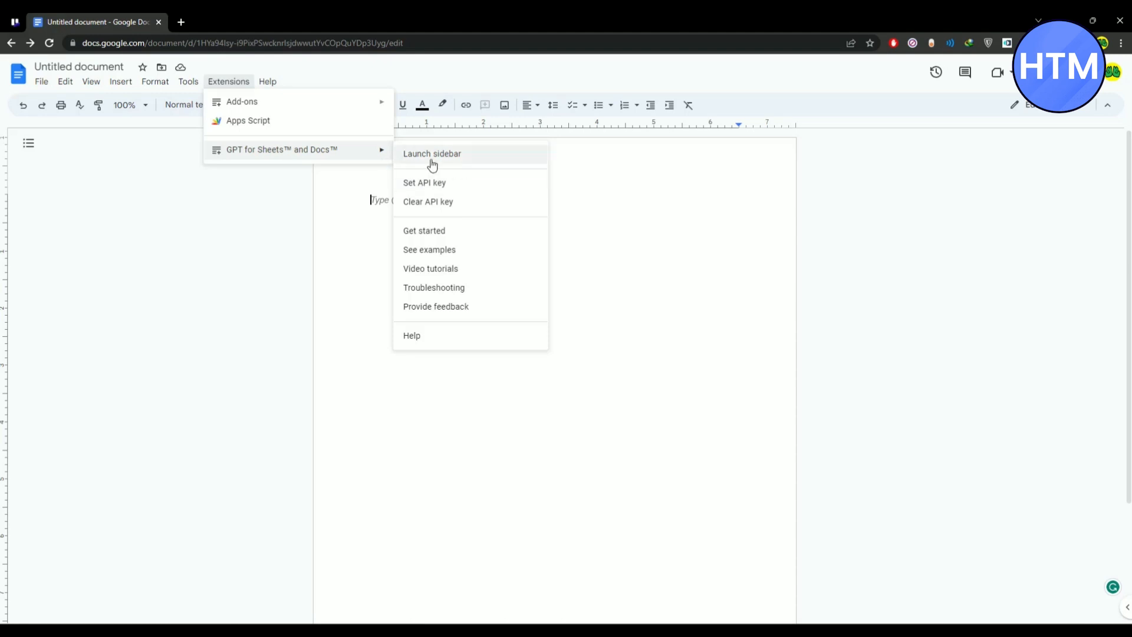
pyautogui.click(432, 154)
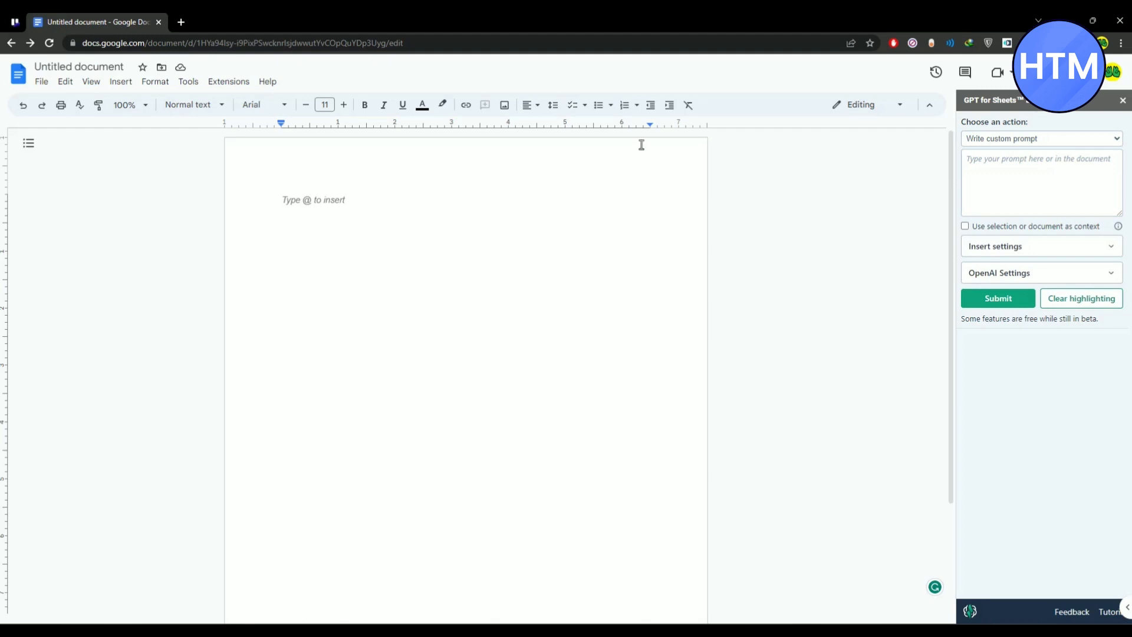
# Close the GPT sidebar and show the GPT for Sheets and Docs options under Extensions.
pyautogui.click(1122, 100)
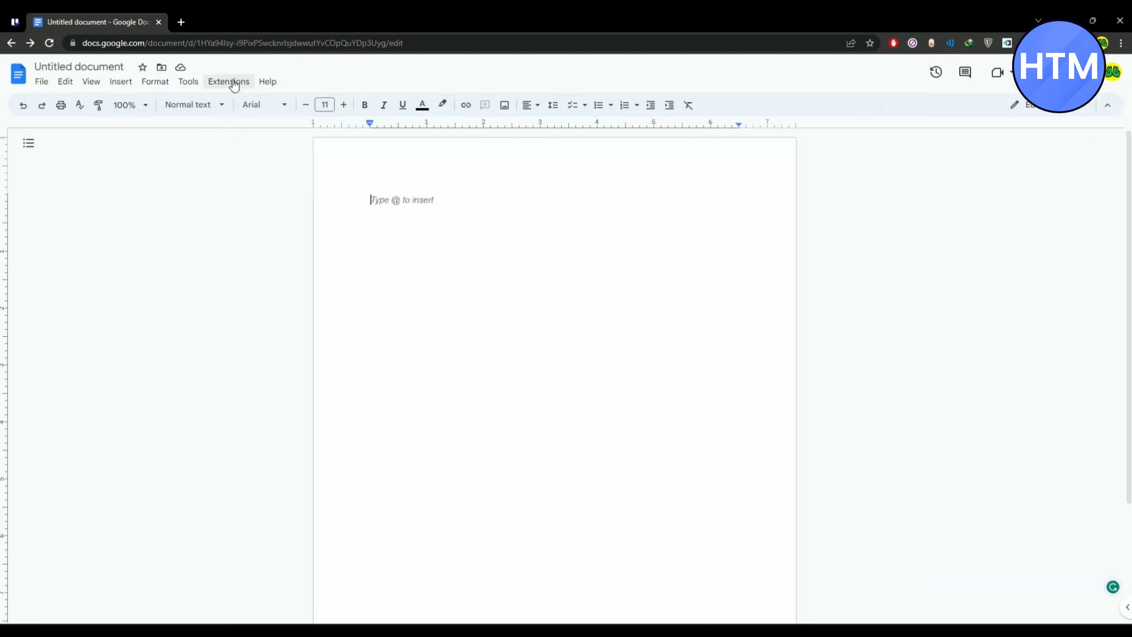
pyautogui.click(227, 82)
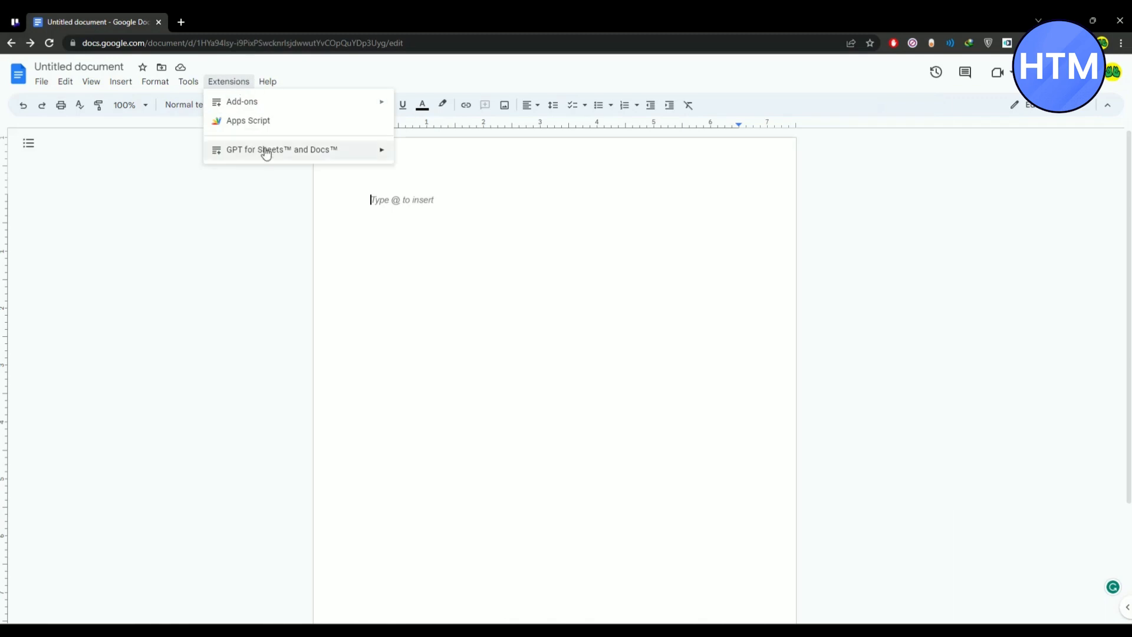
pyautogui.click(280, 150)
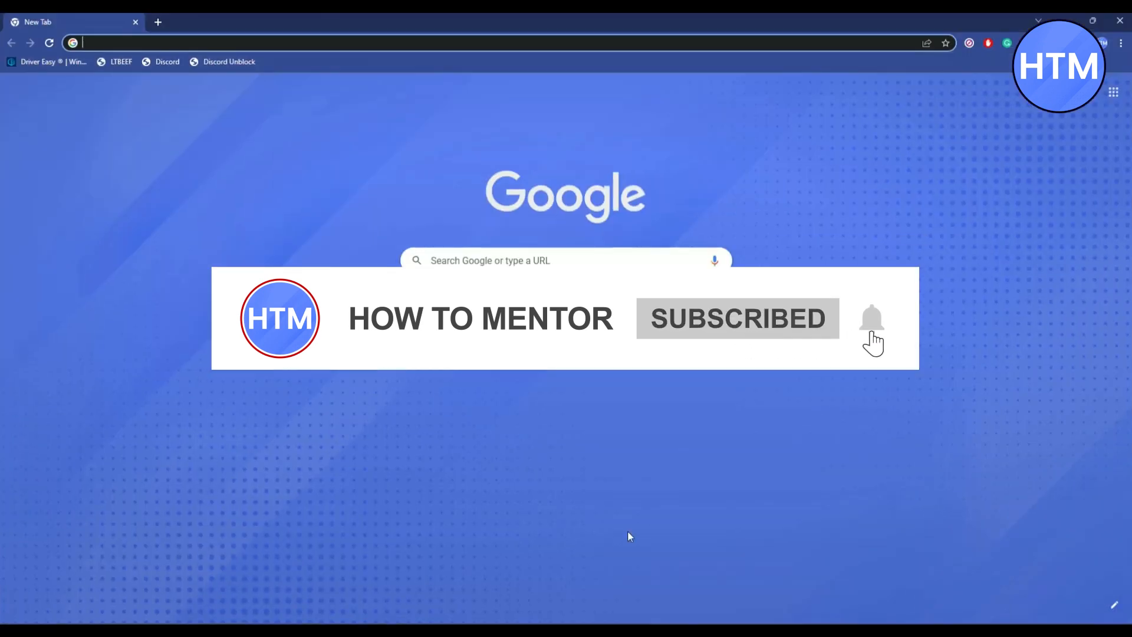
# Search 'open ai api', reach the OpenAI platform and sign in with a Google account.
pyautogui.write('open ai api')
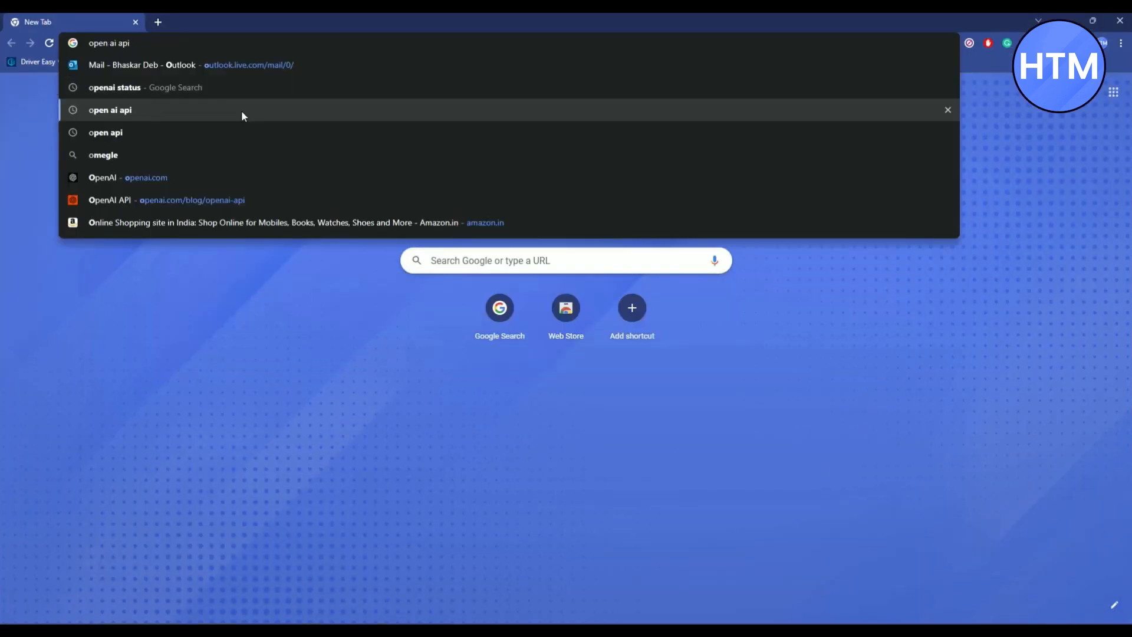
pyautogui.click(110, 109)
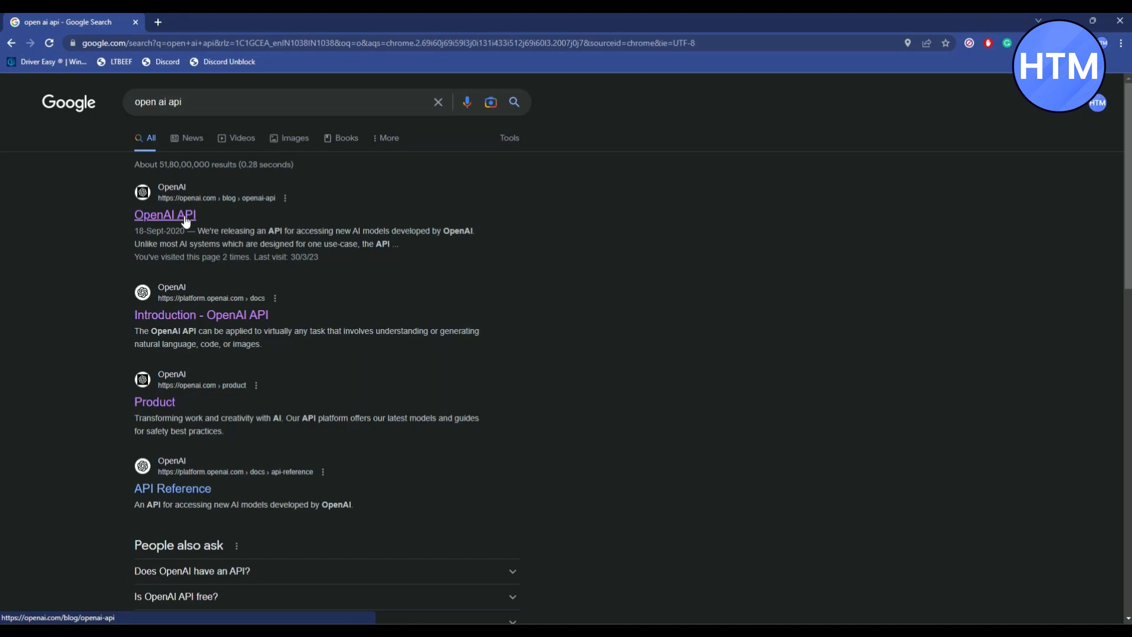
pyautogui.click(166, 215)
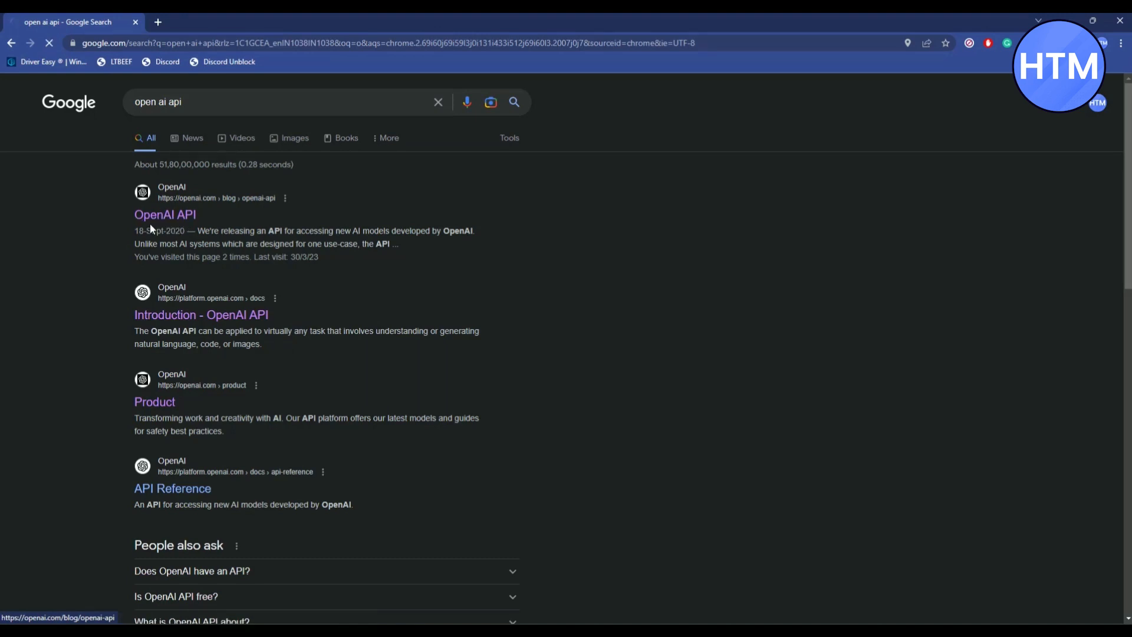
pyautogui.click(165, 215)
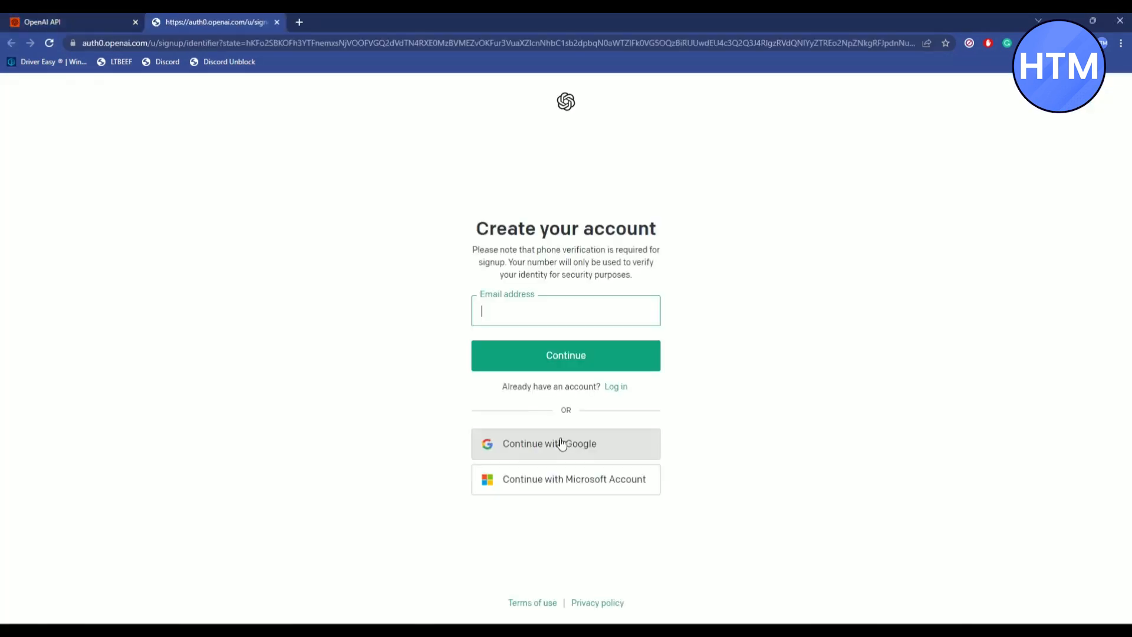
pyautogui.click(548, 443)
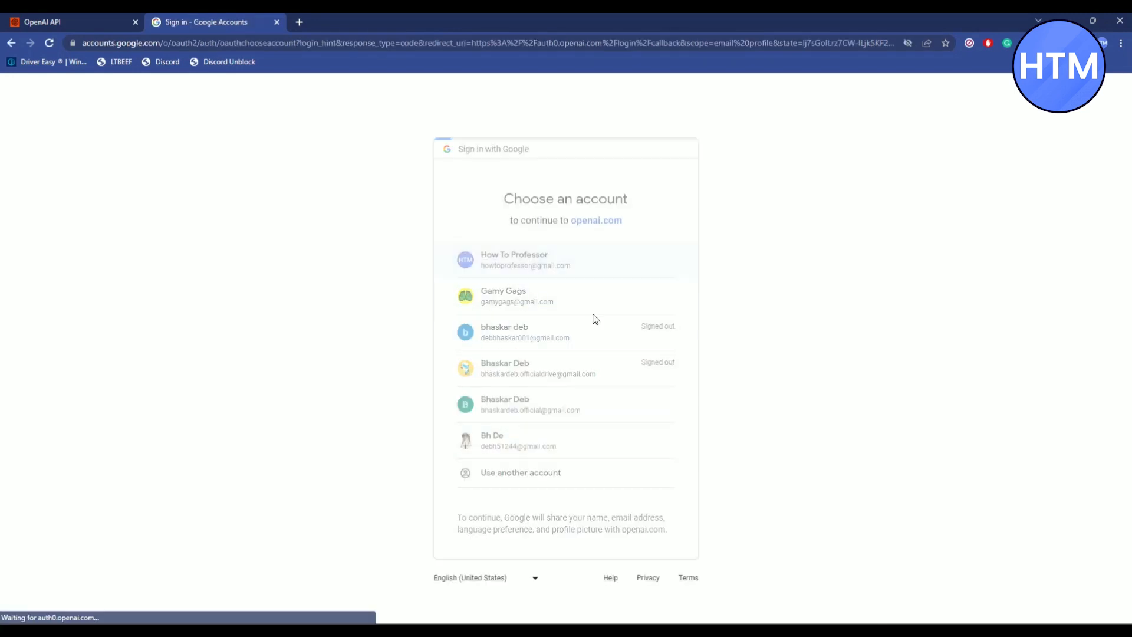
pyautogui.click(525, 260)
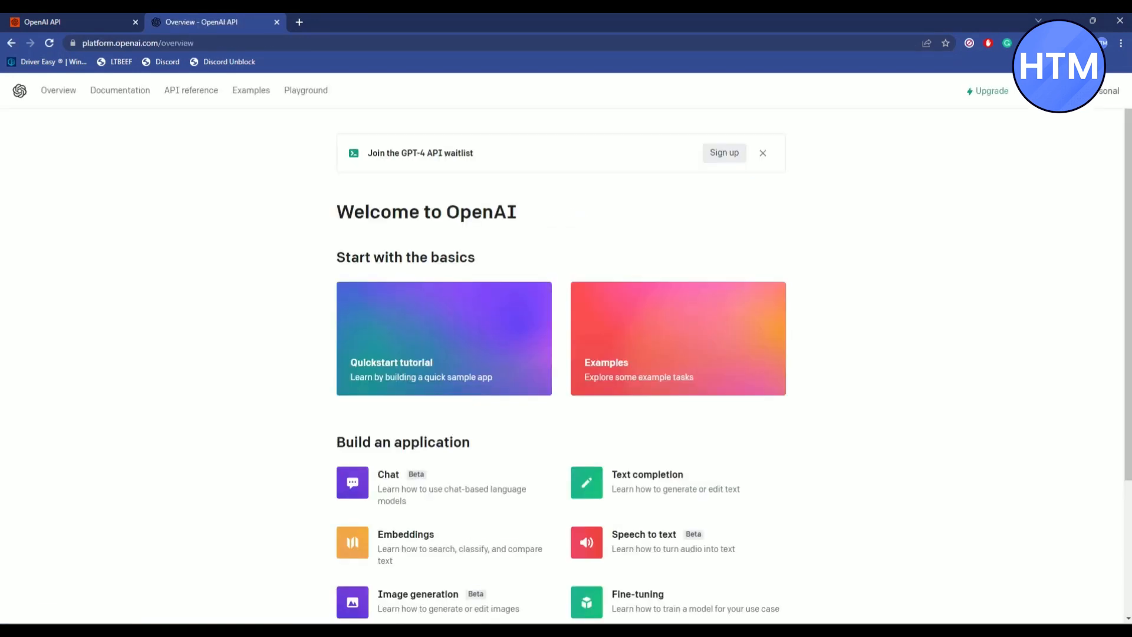
# Create a new secret key on the OpenAI API keys page from the profile menu.
pyautogui.click(1103, 91)
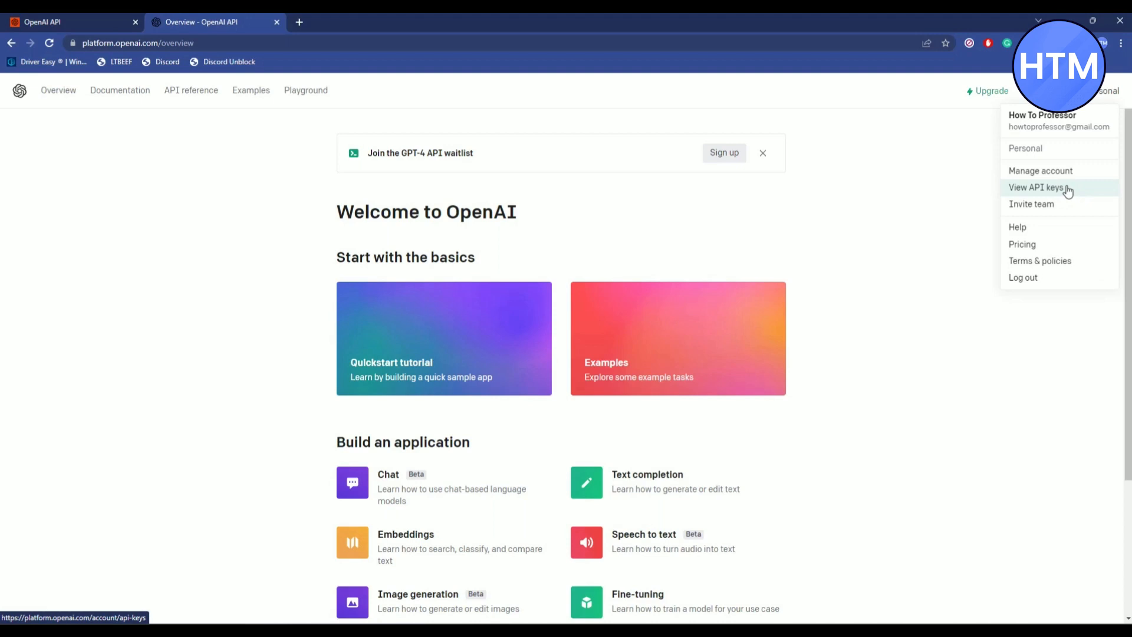
pyautogui.click(1036, 188)
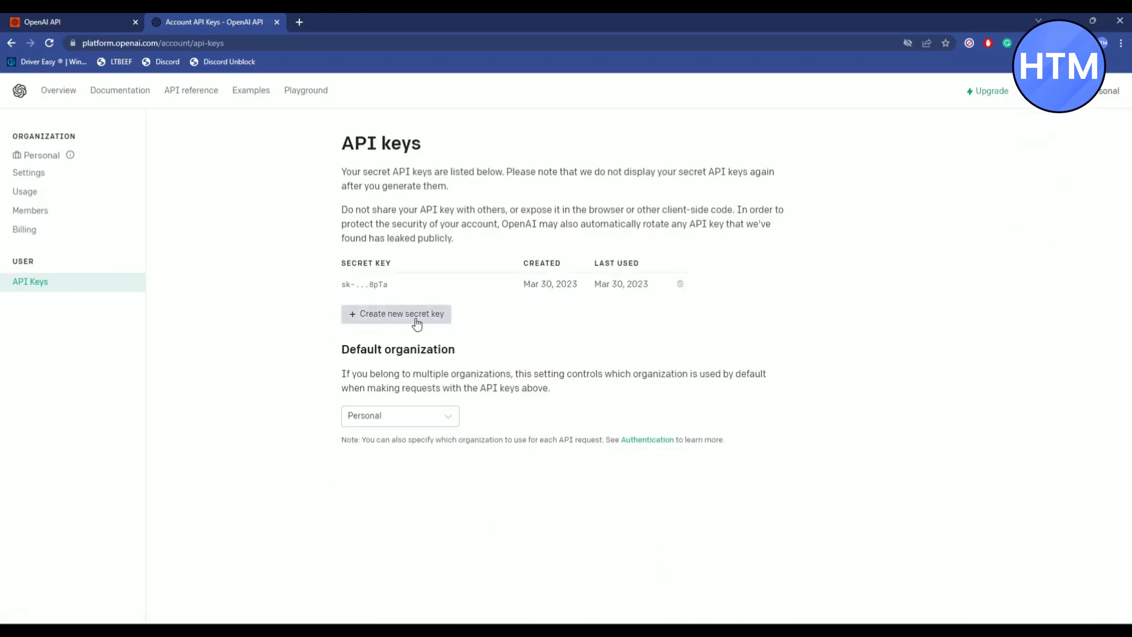
pyautogui.click(397, 314)
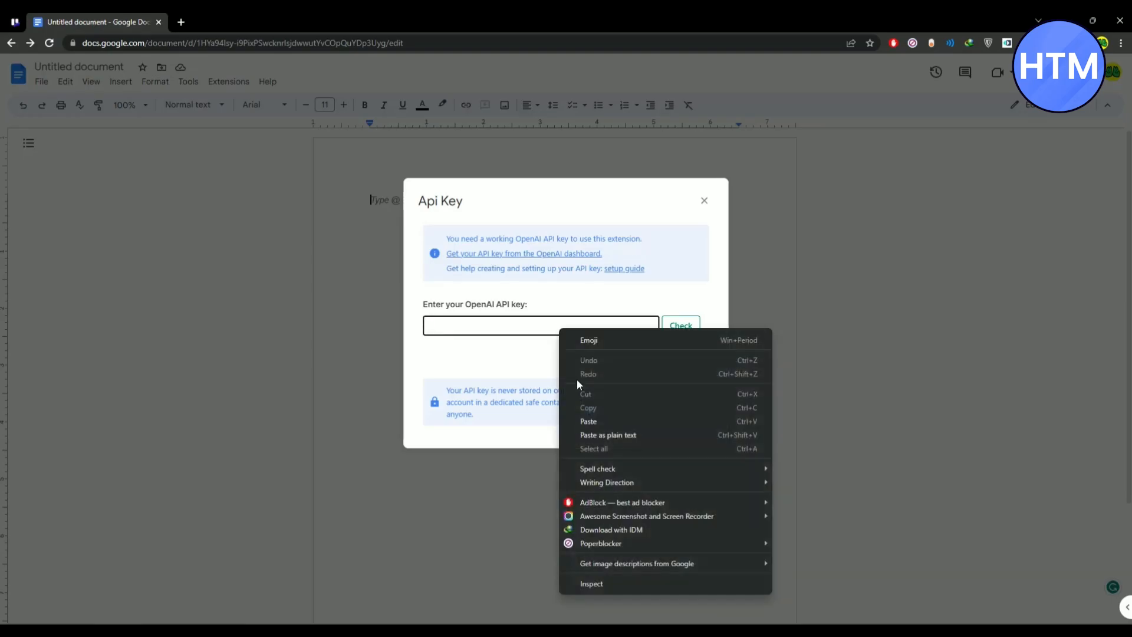
# Paste the OpenAI API key into the add-on's key field, check it is valid and save it.
pyautogui.click(587, 421)
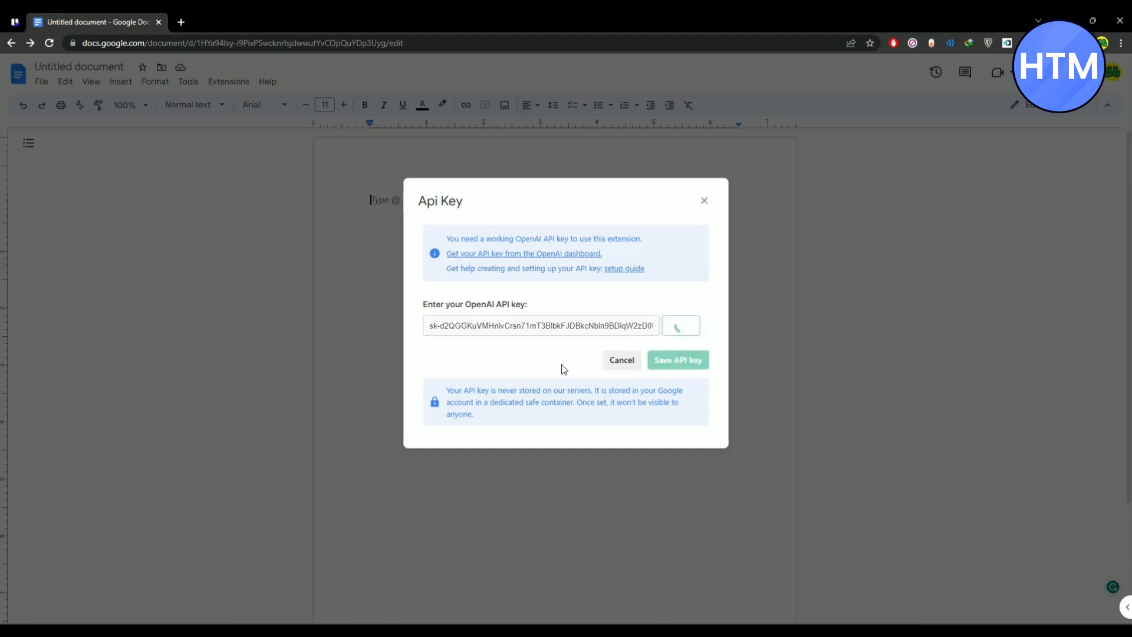
pyautogui.click(679, 326)
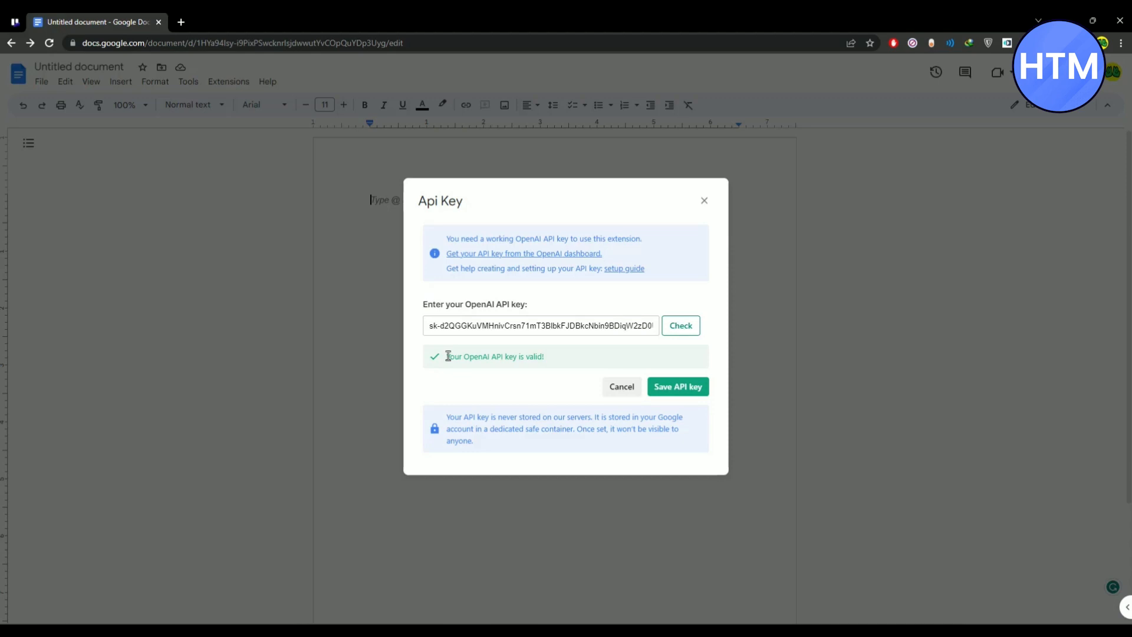
pyautogui.moveTo(577, 355)
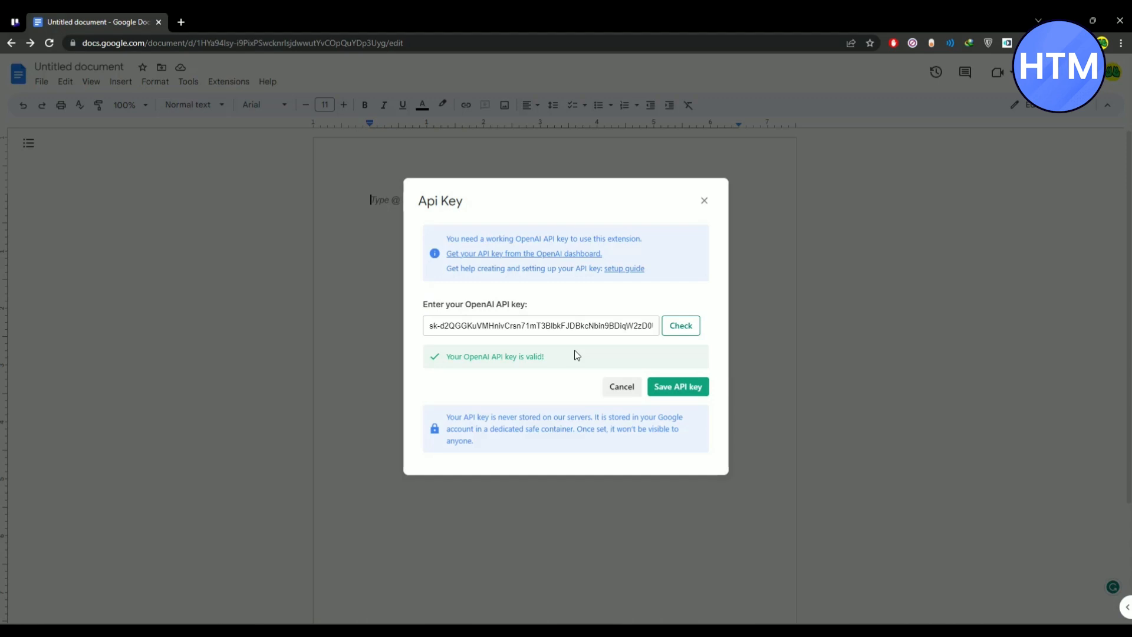
pyautogui.moveTo(998, 345)
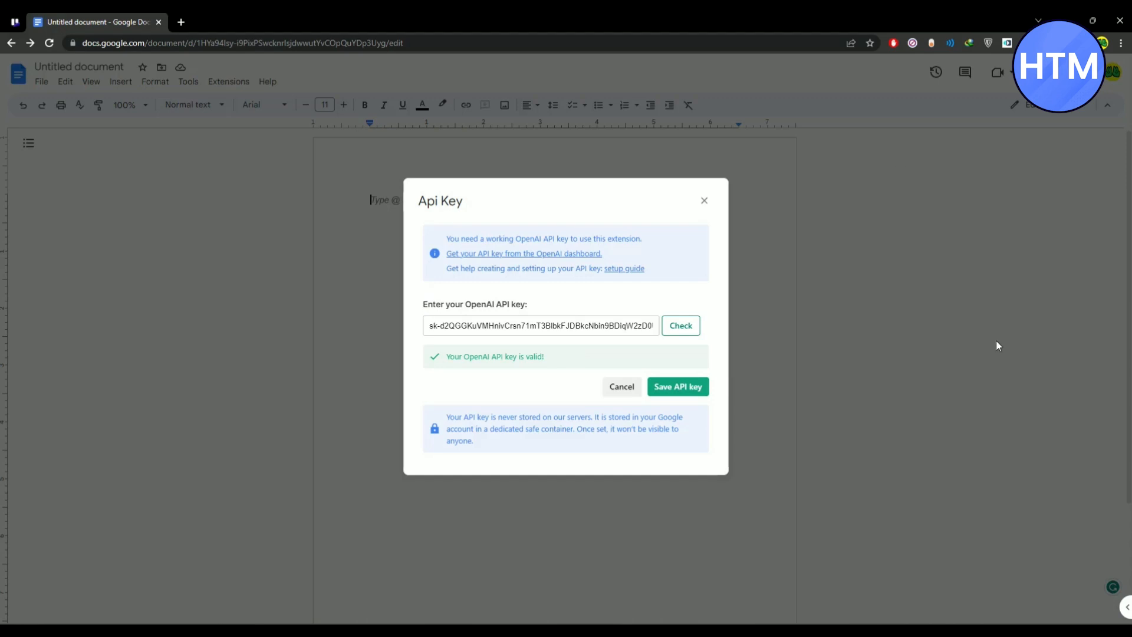
pyautogui.moveTo(546, 361)
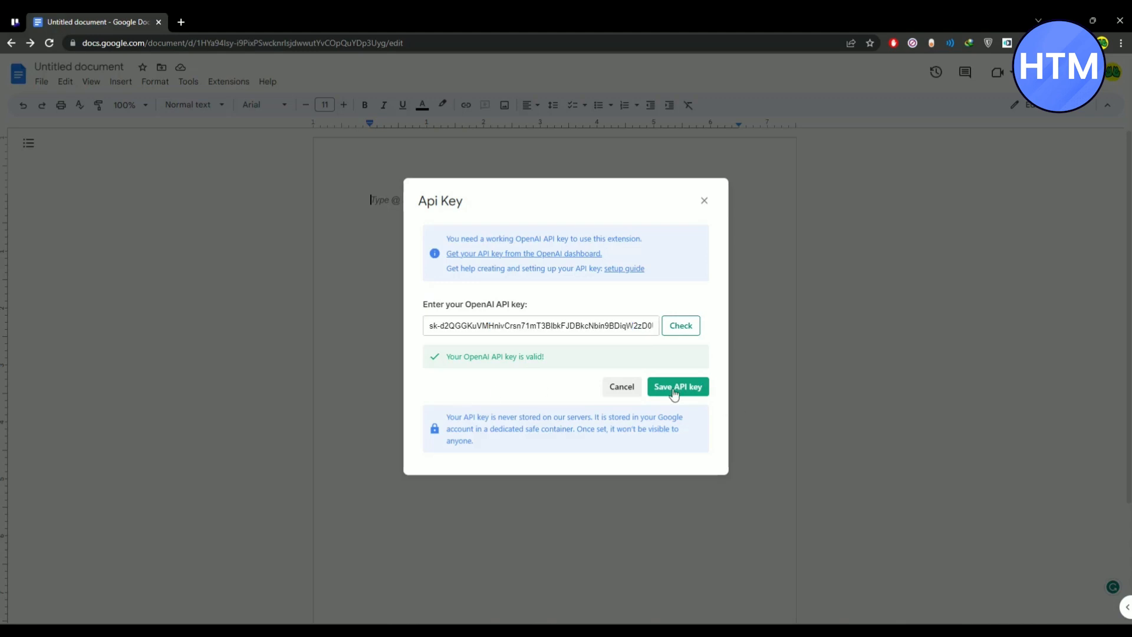
pyautogui.click(677, 387)
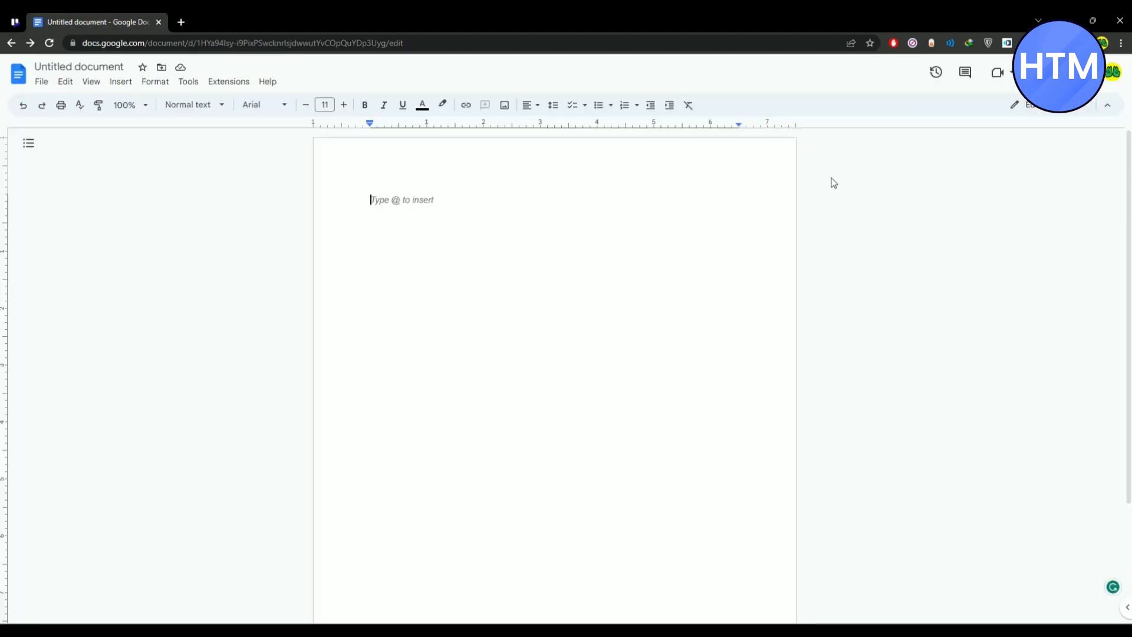
pyautogui.moveTo(861, 247)
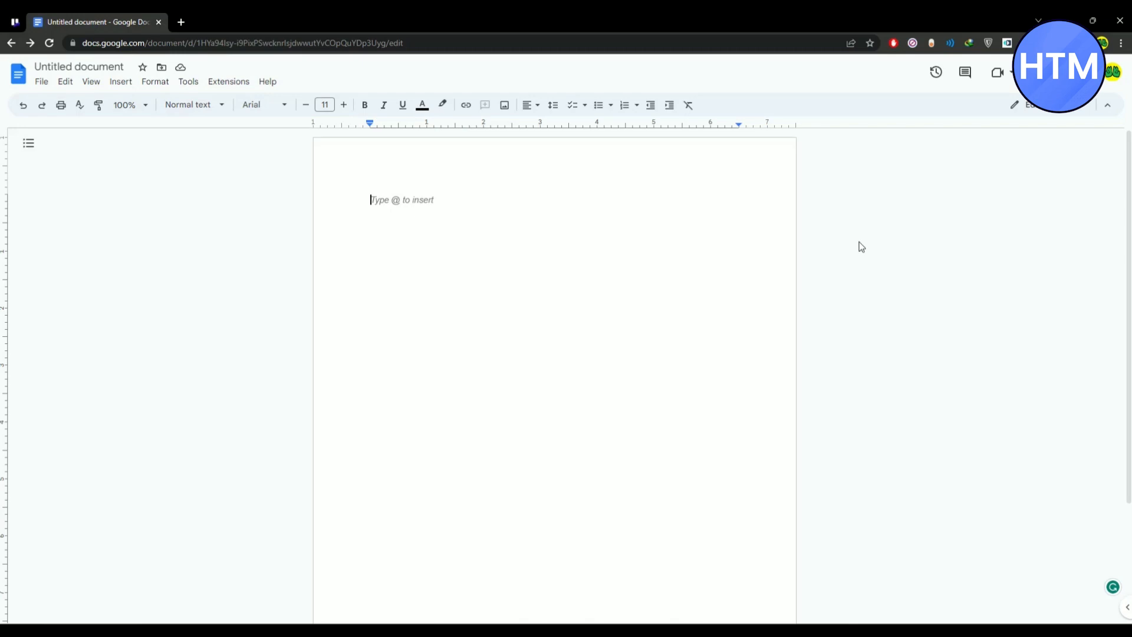
# Relaunch the GPT for Sheets and Docs sidebar, now with the saved API key.
pyautogui.click(229, 81)
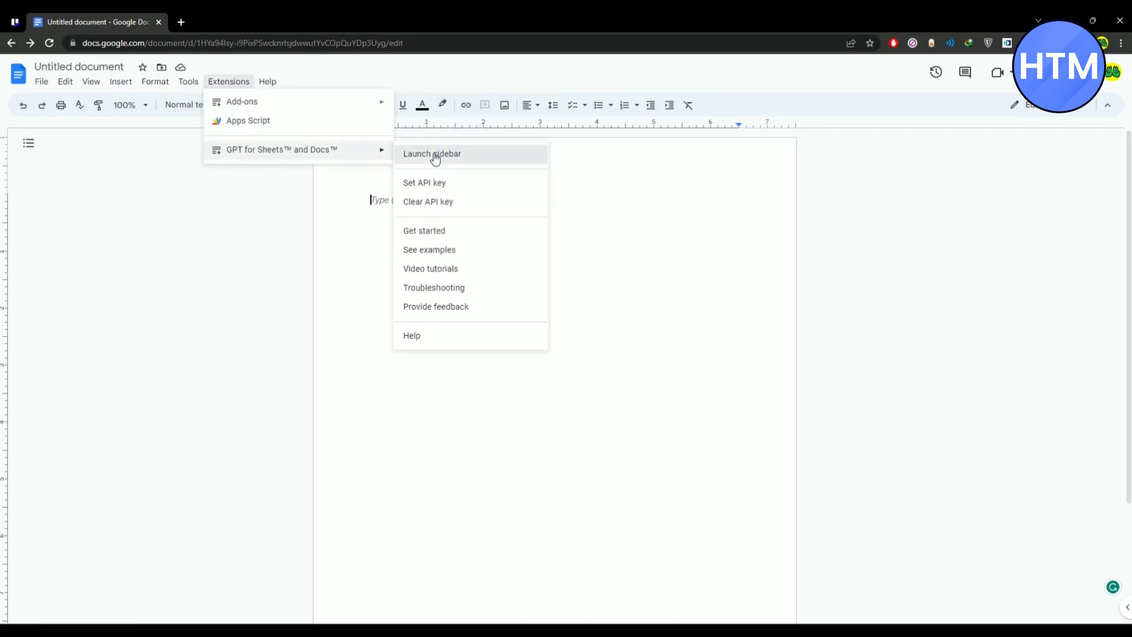
pyautogui.click(432, 153)
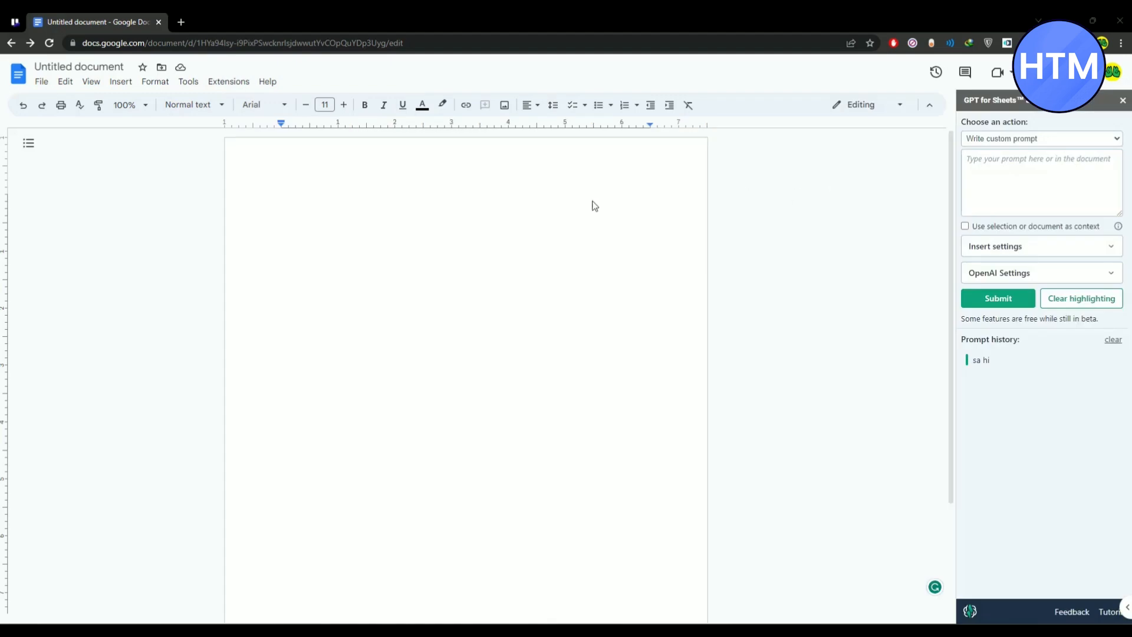
# Submit the sidebar prompt 'sa hi in Japanese' so こんにちは (Konnichiwa) is inserted into the document.
pyautogui.click(1042, 182)
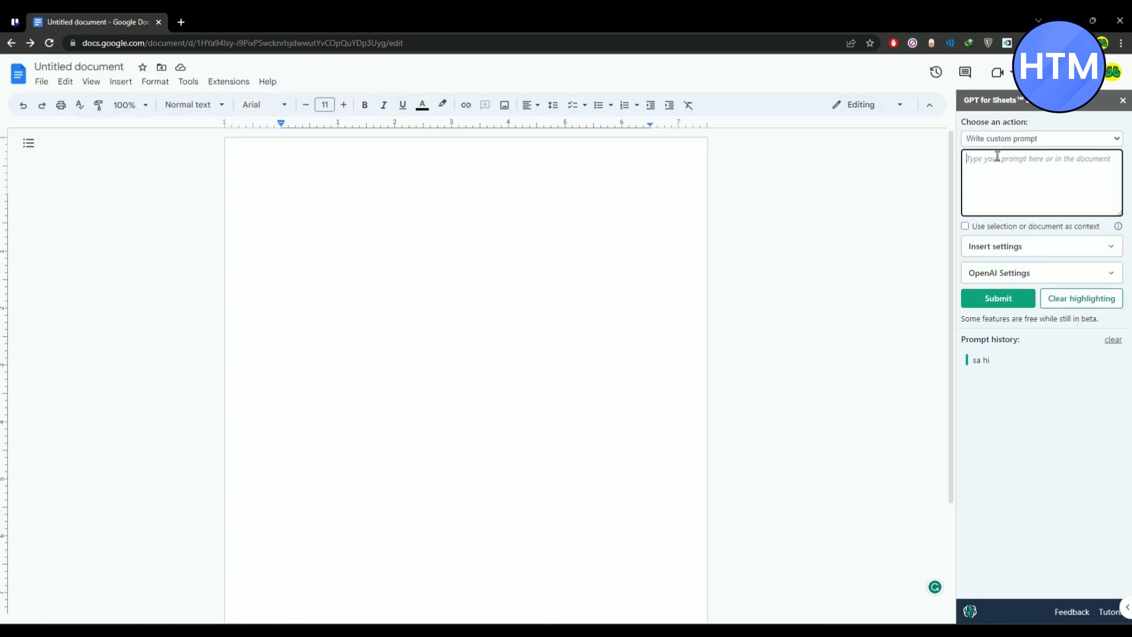
pyautogui.write('sh')
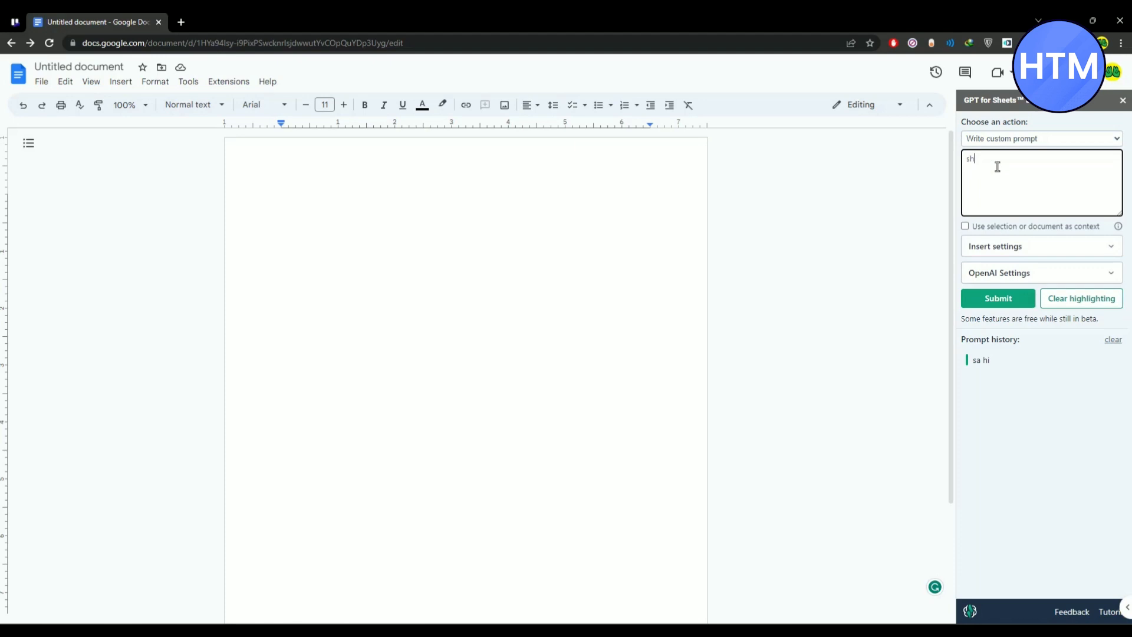
pyautogui.write('sa hi in Japanese')
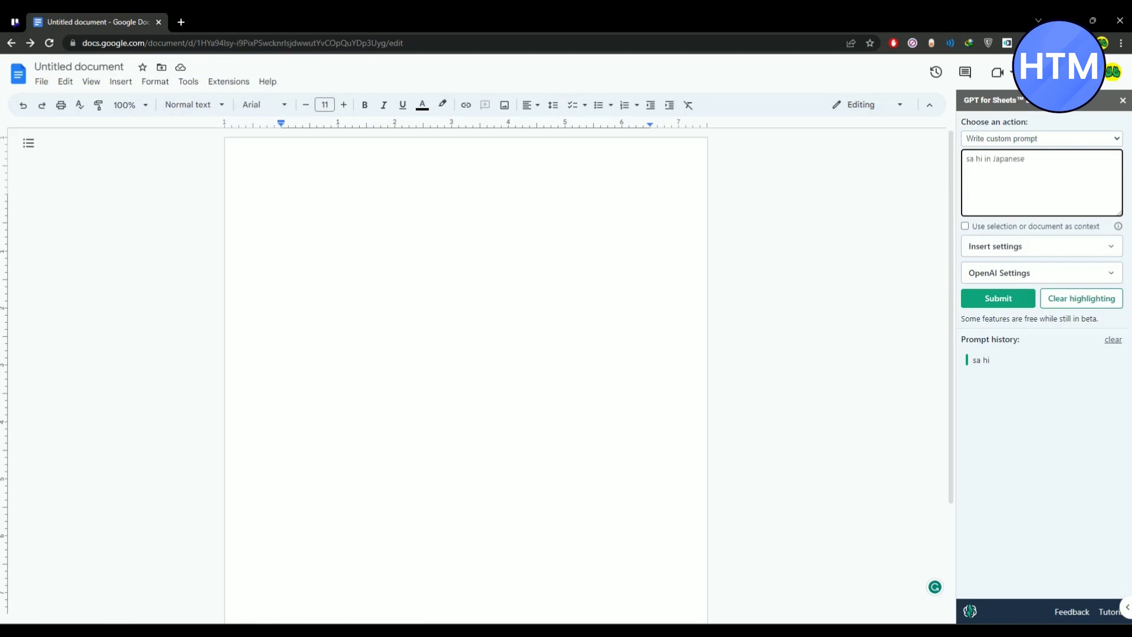
pyautogui.click(998, 299)
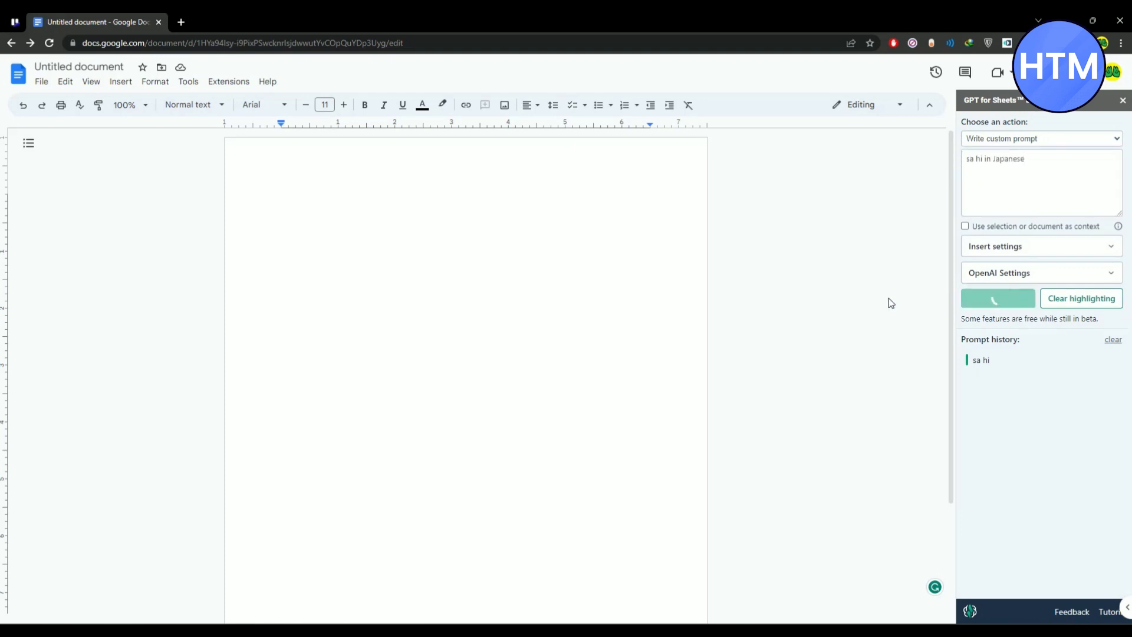
pyautogui.click(998, 298)
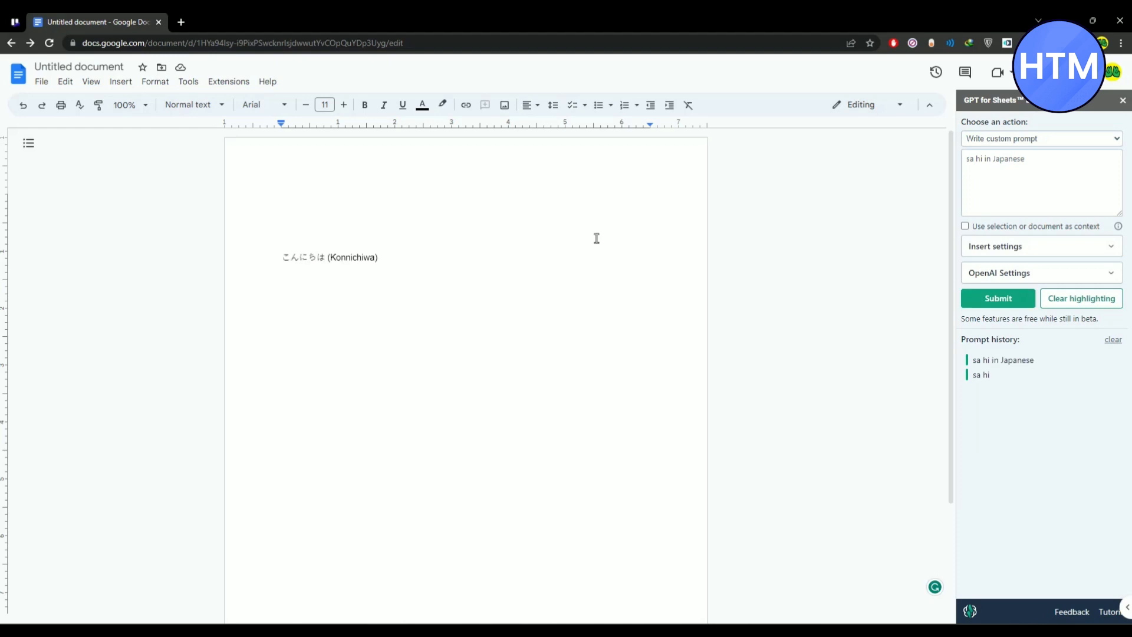